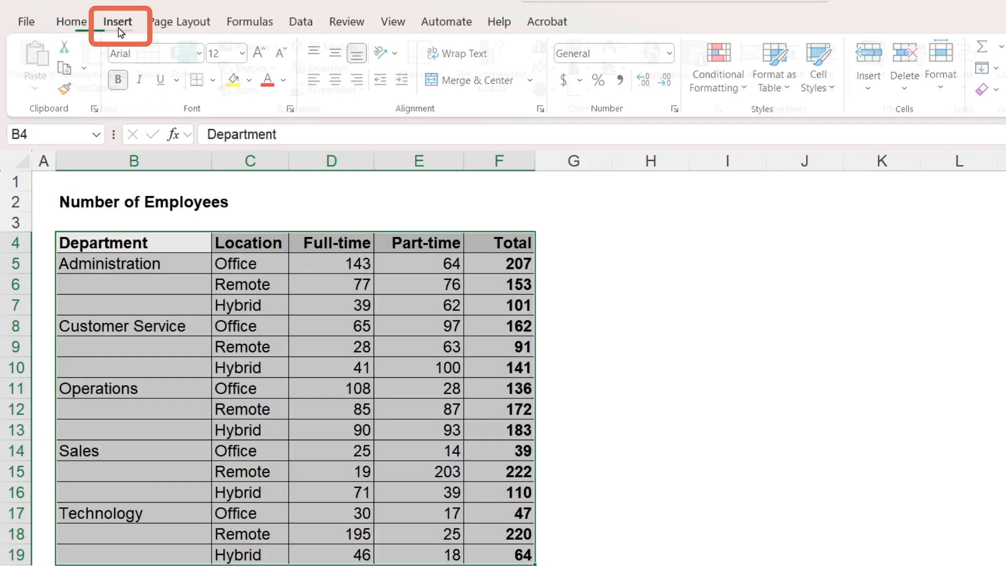
Show the Insert ribbon's column chart types with the employee table selected
{"action": "left_click", "coordinate": [118, 21]}
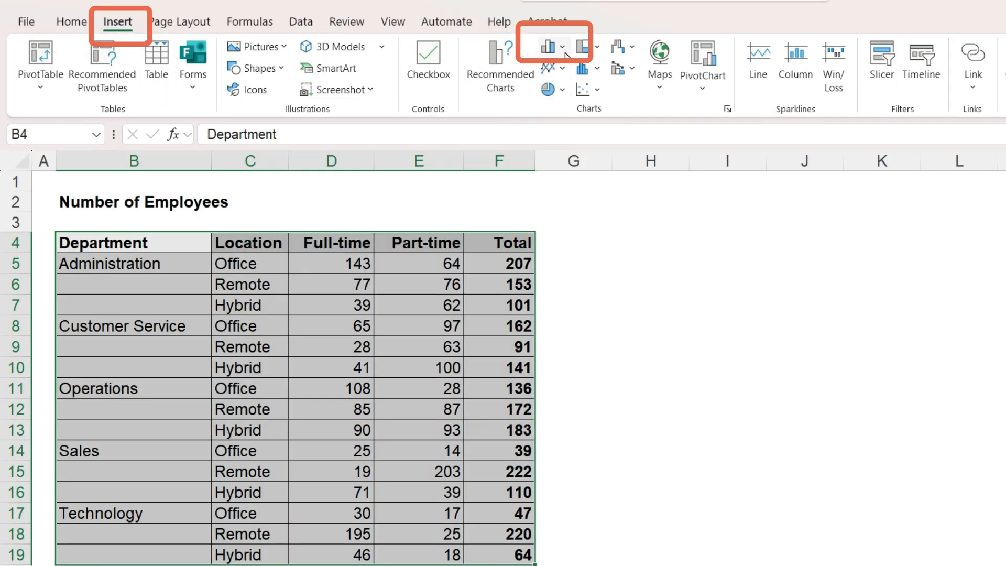
{"action": "left_click", "coordinate": [547, 47]}
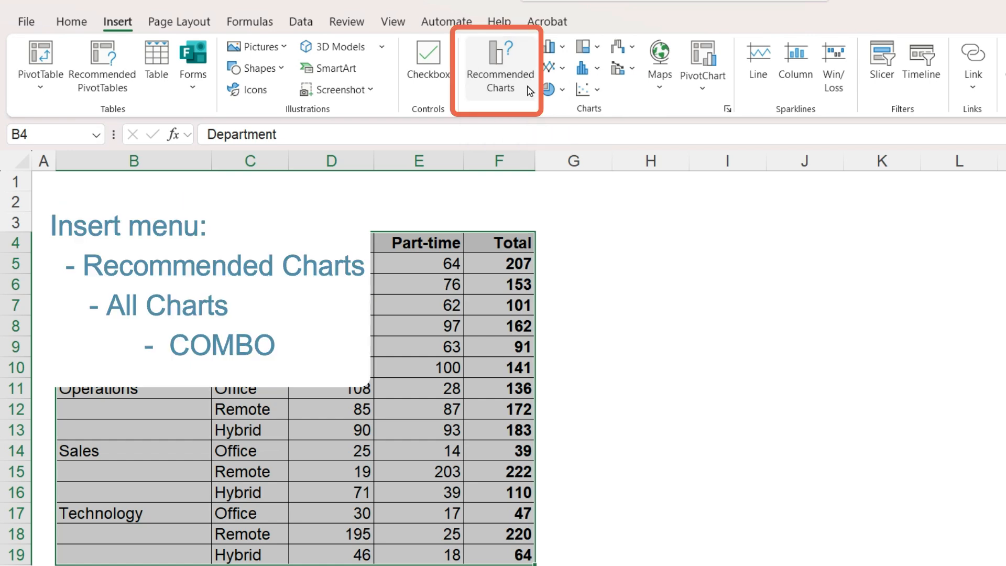
Create a combo chart with Full-time and Part-time as stacked columns and Total as a line
{"action": "left_click", "coordinate": [499, 64]}
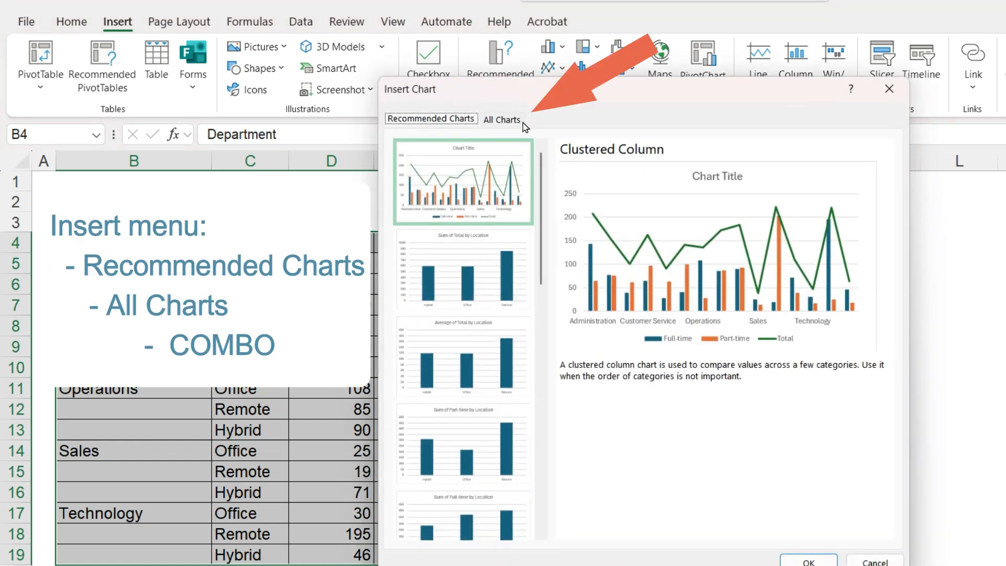
{"action": "left_click", "coordinate": [502, 119]}
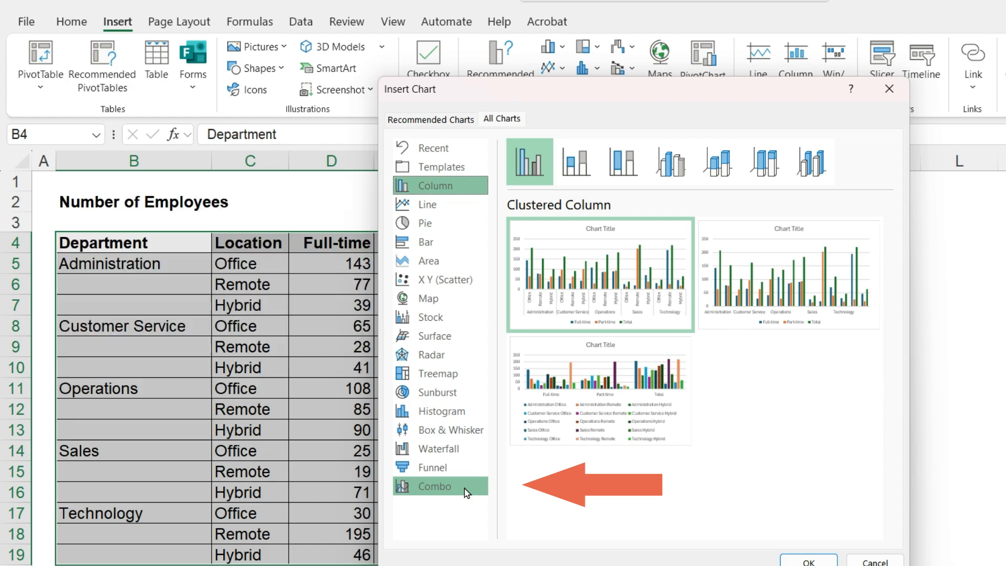
{"action": "left_click", "coordinate": [434, 485]}
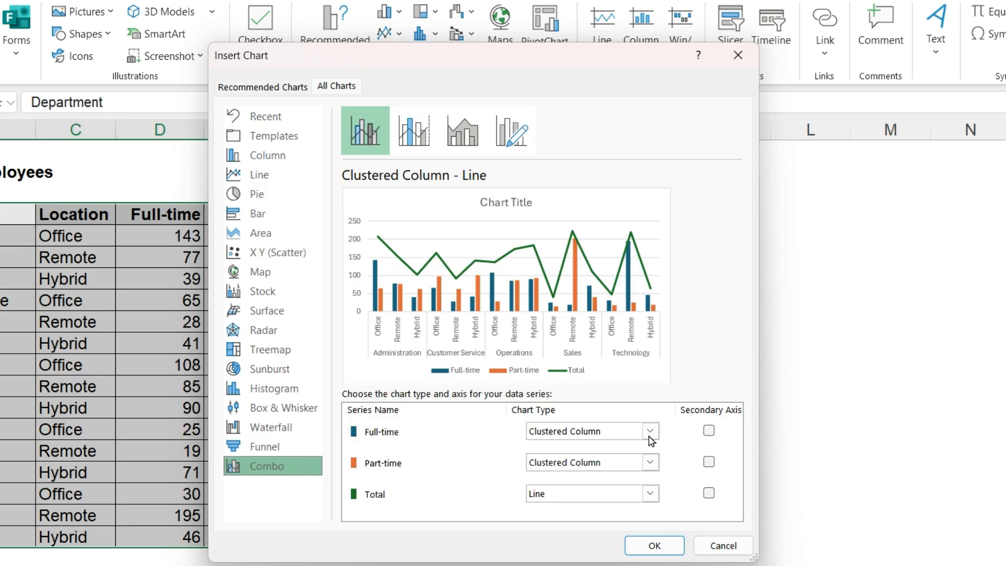
{"action": "left_click", "coordinate": [649, 431]}
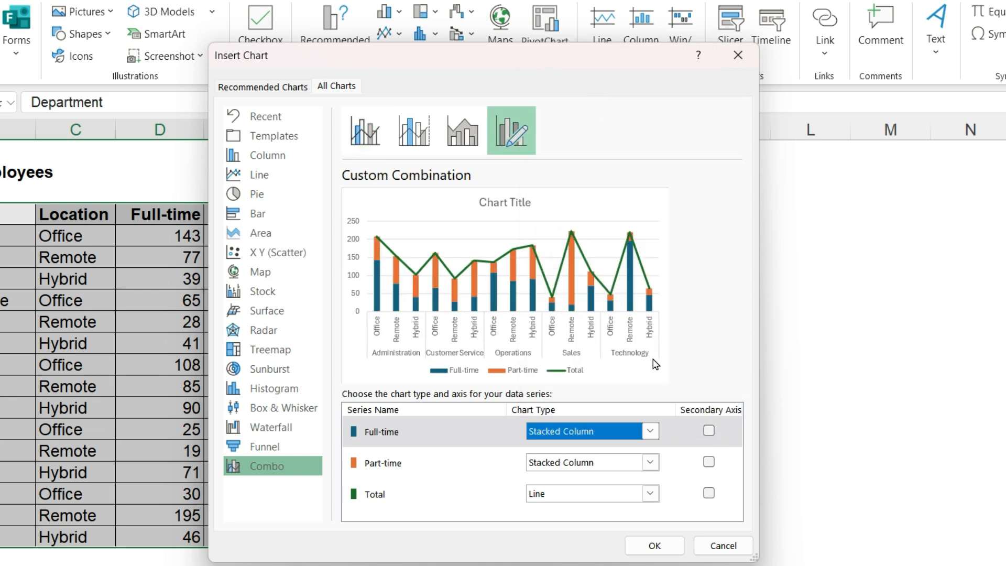
{"action": "left_click", "coordinate": [649, 431]}
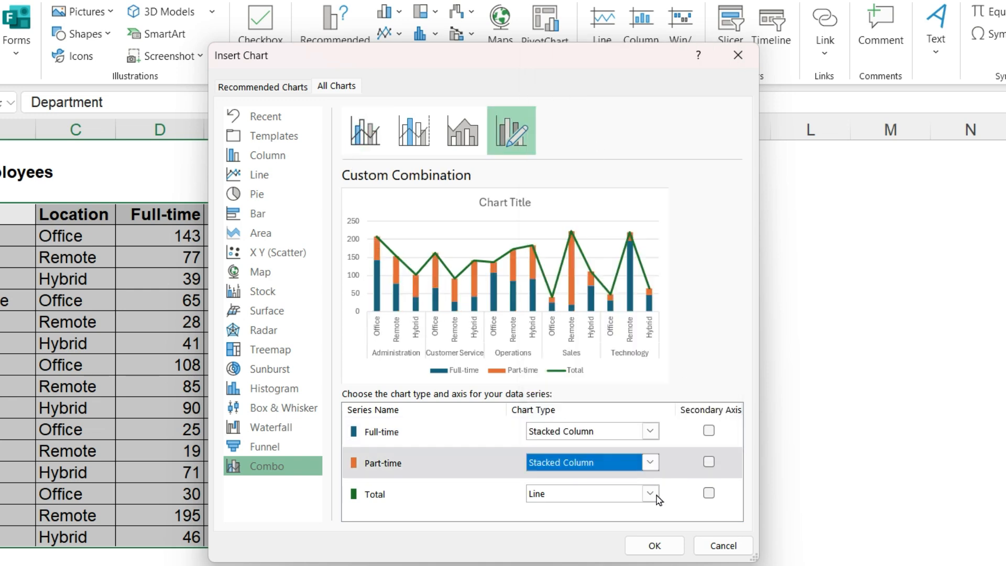
{"action": "left_click", "coordinate": [650, 462]}
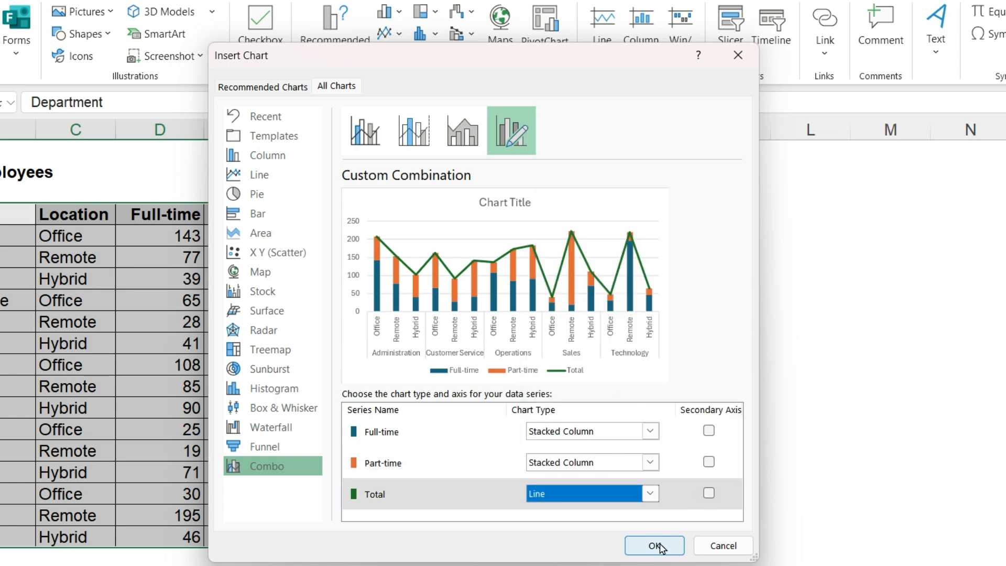
{"action": "left_click", "coordinate": [654, 545]}
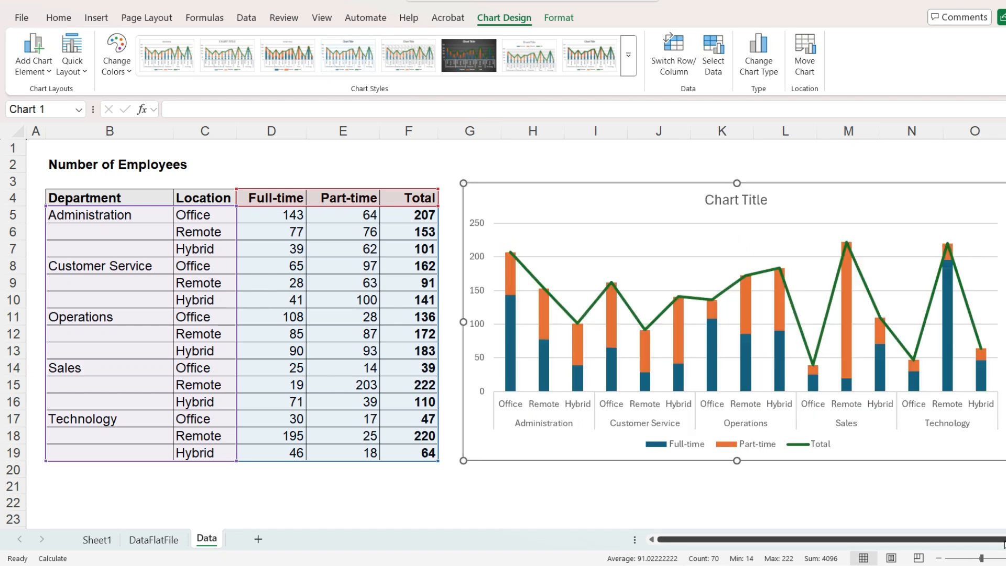
Add data labels above each point of the Total line
{"action": "scroll", "scroll_direction": "right", "scroll_amount": 3}
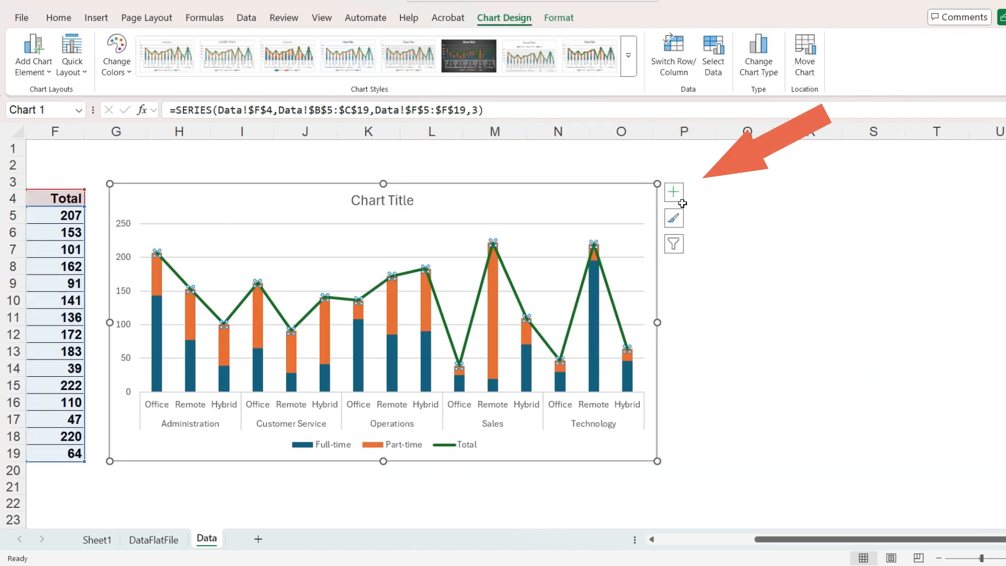
{"action": "left_click", "coordinate": [673, 191]}
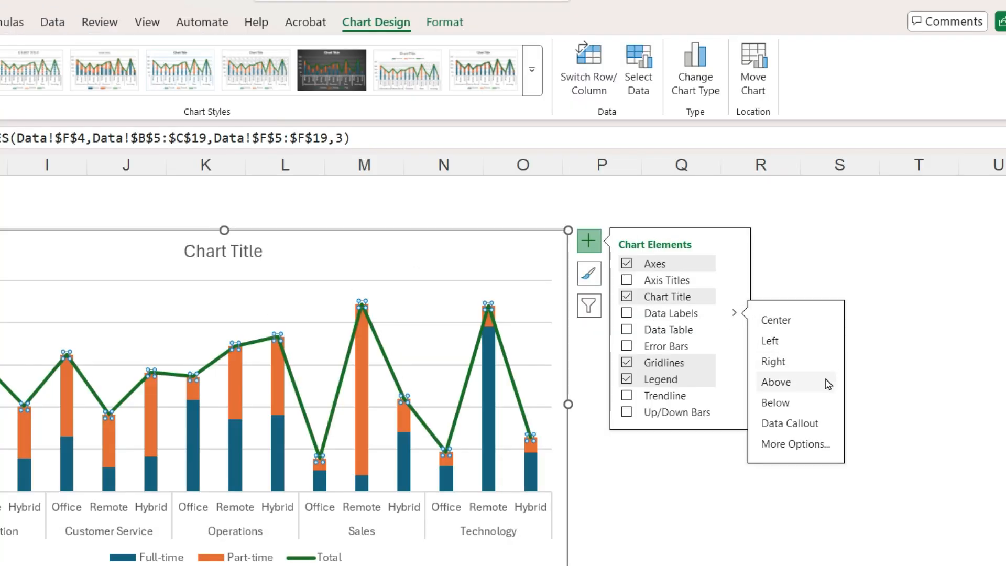
{"action": "left_click", "coordinate": [776, 381]}
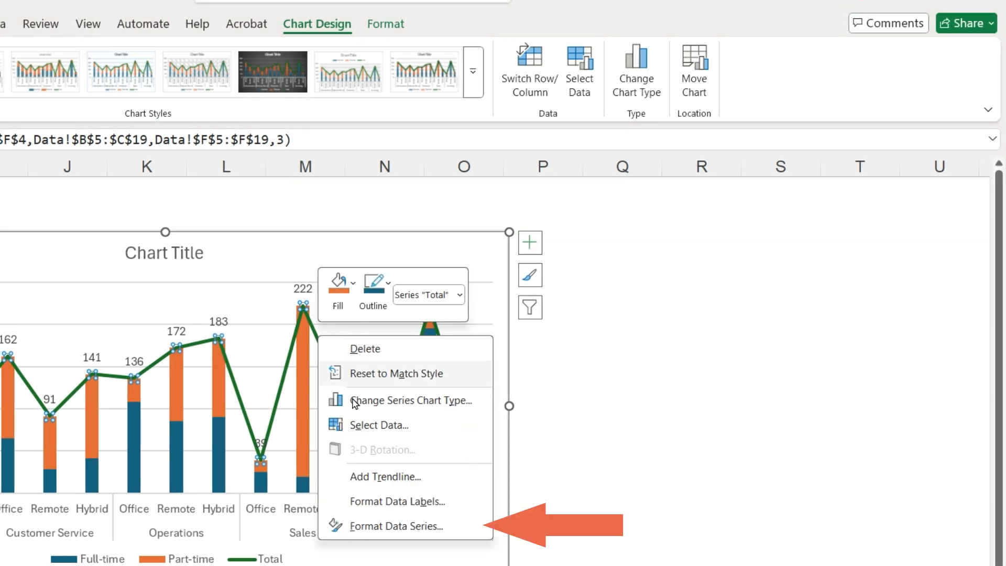
Set the Total series to No line so only its labels remain
{"action": "left_click", "coordinate": [397, 525]}
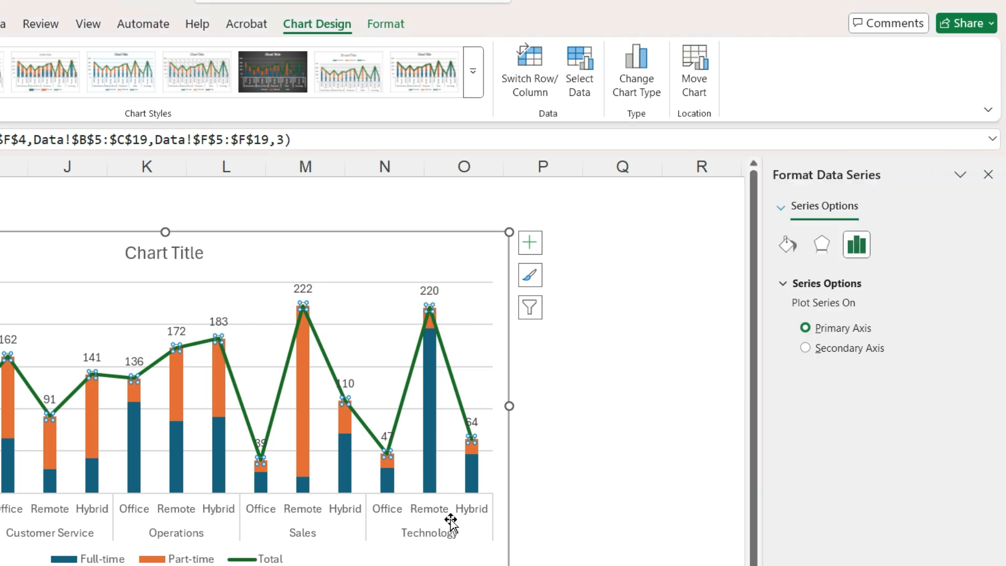
{"action": "mouse_move", "coordinate": [787, 245]}
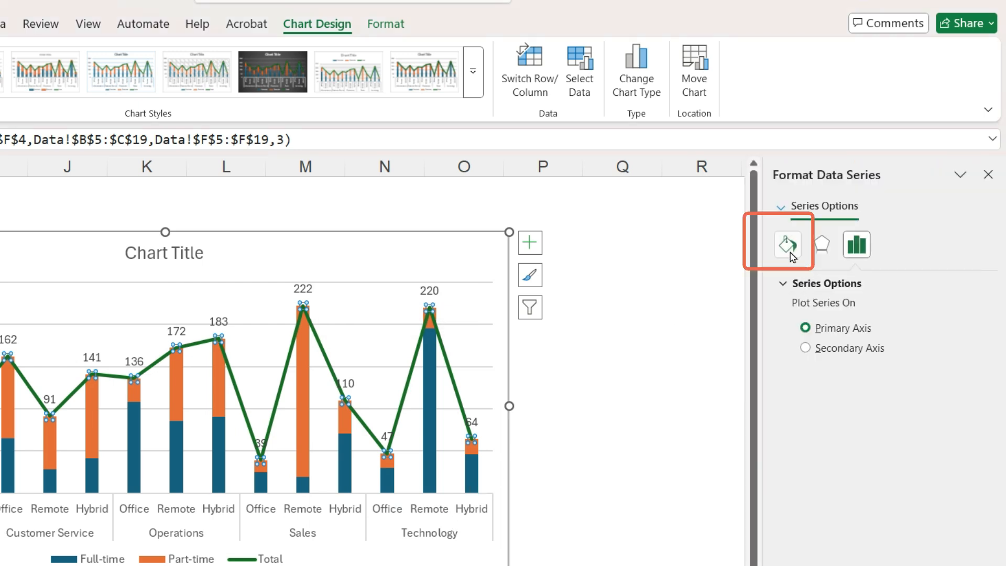
{"action": "left_click", "coordinate": [788, 244]}
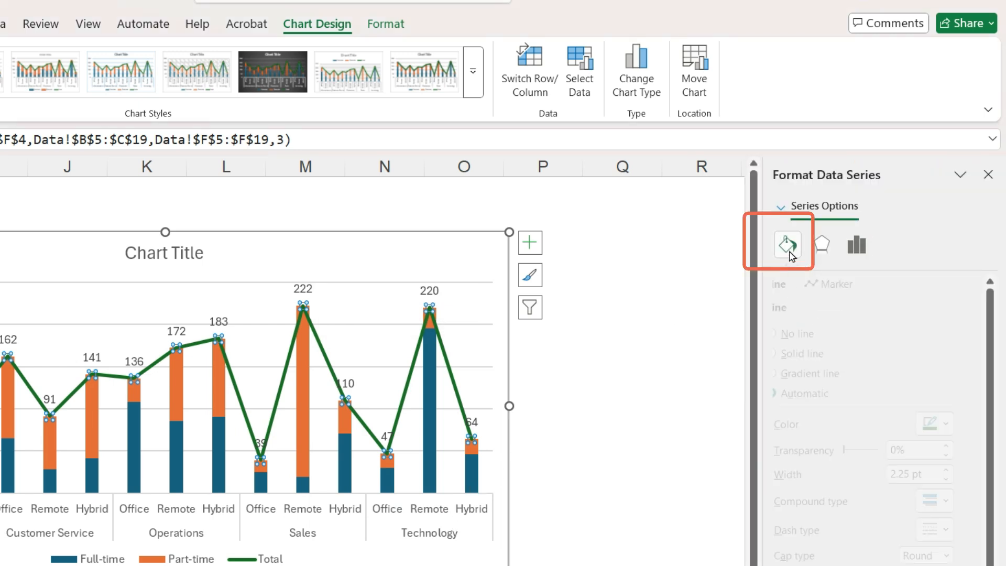
{"action": "left_click", "coordinate": [787, 245]}
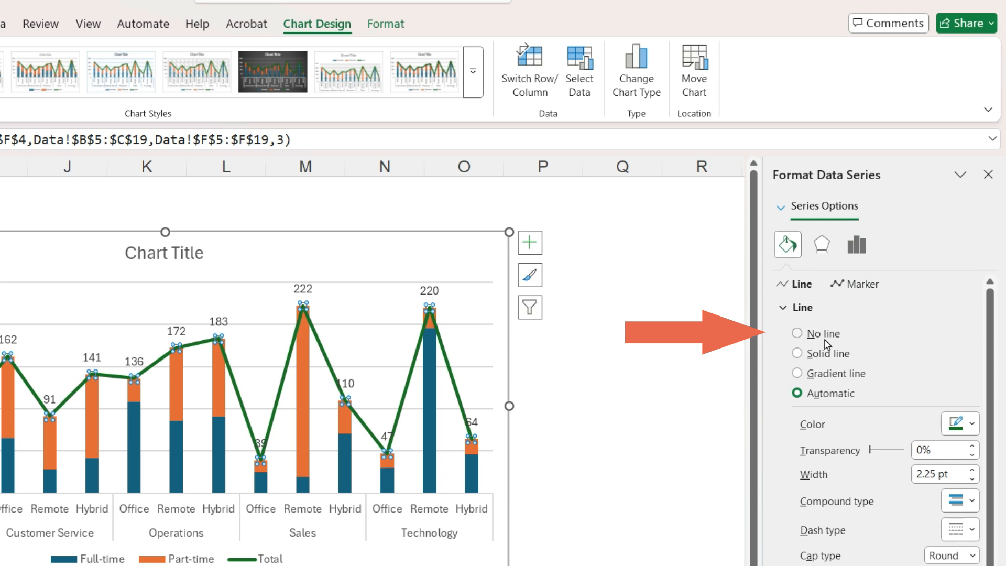
{"action": "left_click", "coordinate": [797, 333]}
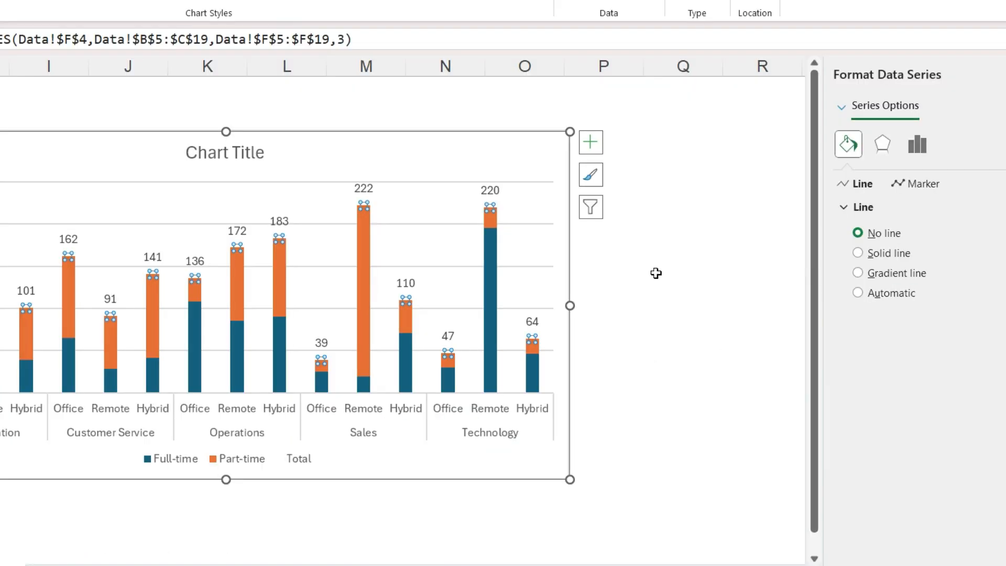
Remove the Total entry from the legend and place the legend top right
{"action": "left_click", "coordinate": [224, 458]}
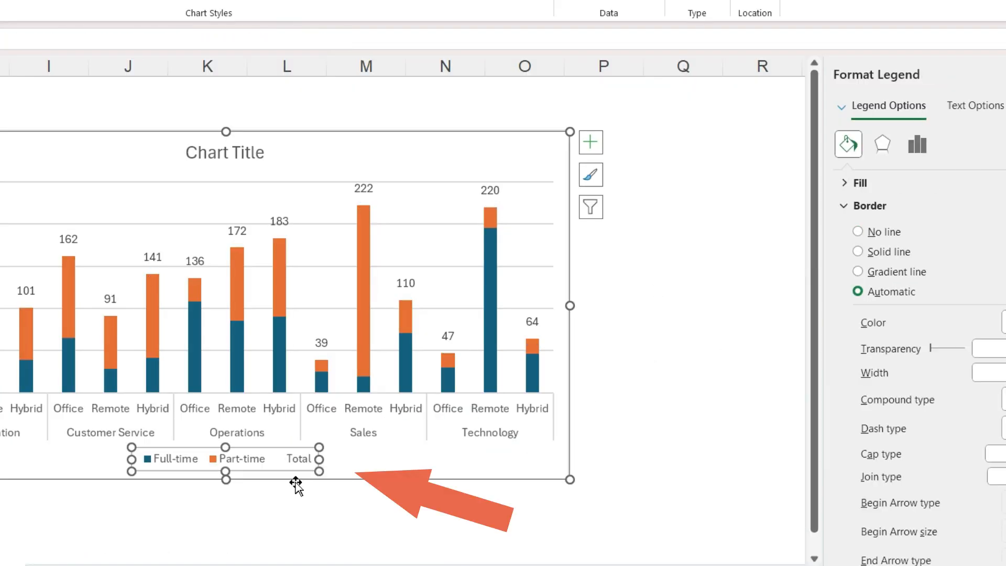
{"action": "left_click", "coordinate": [299, 458]}
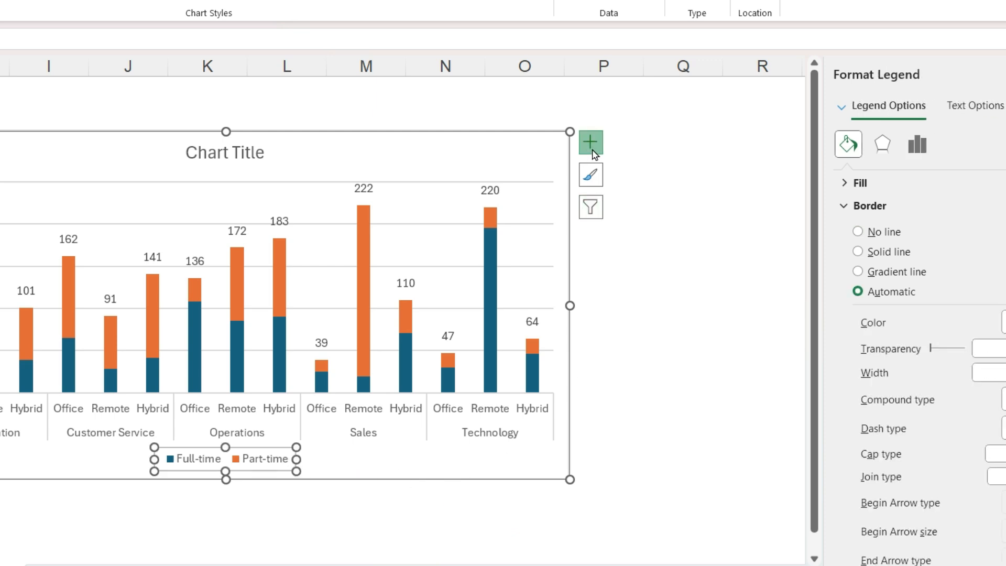
{"action": "left_click", "coordinate": [590, 141]}
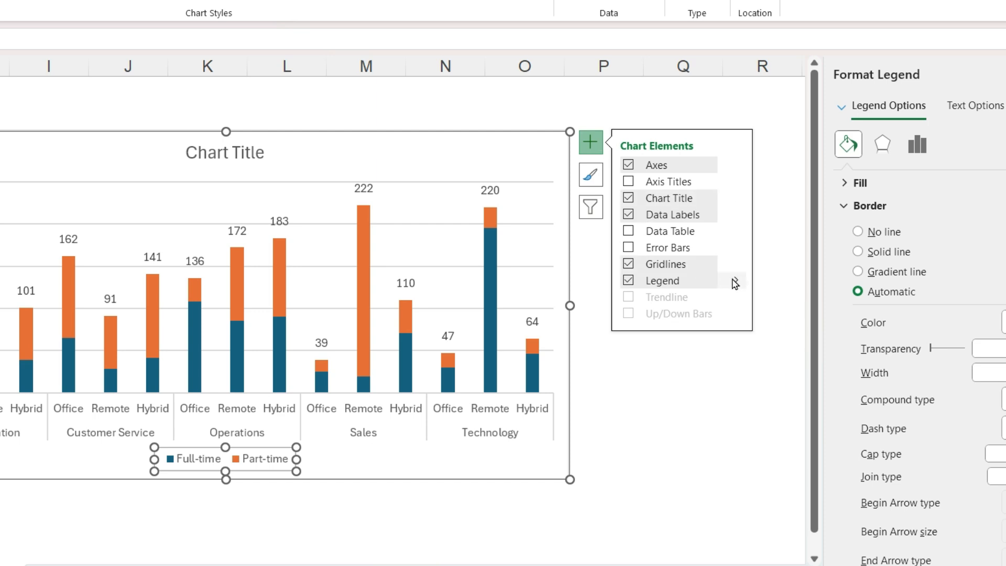
{"action": "left_click", "coordinate": [735, 280]}
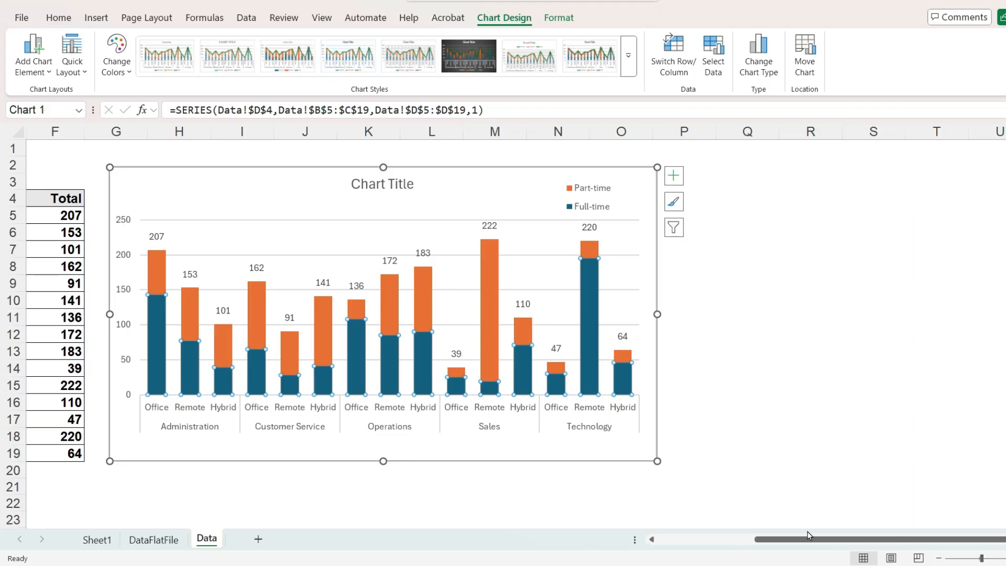
Insert a blank sheet row above Customer Service
{"action": "scroll", "scroll_direction": "left", "scroll_amount": 3}
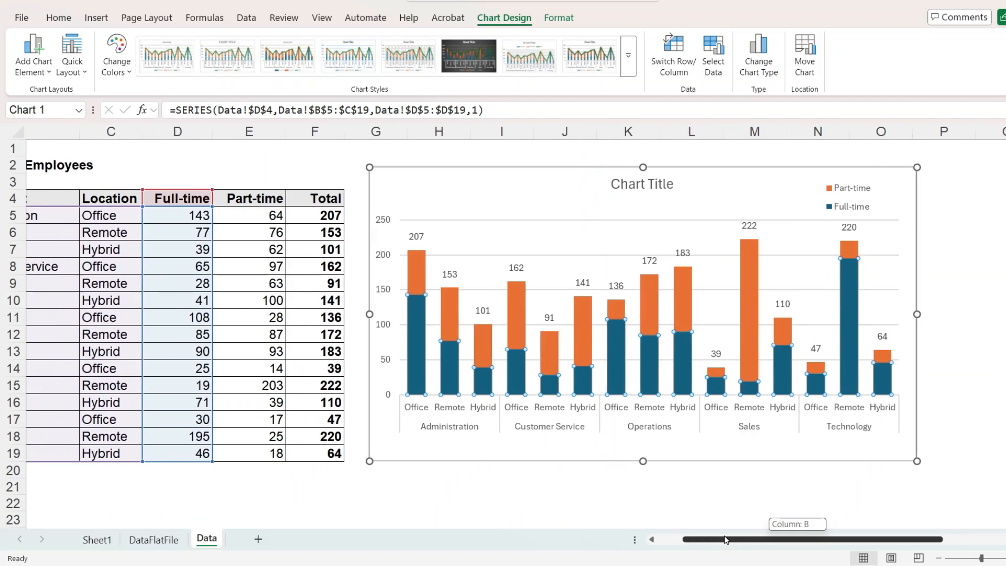
{"action": "scroll", "scroll_direction": "left", "scroll_amount": 3}
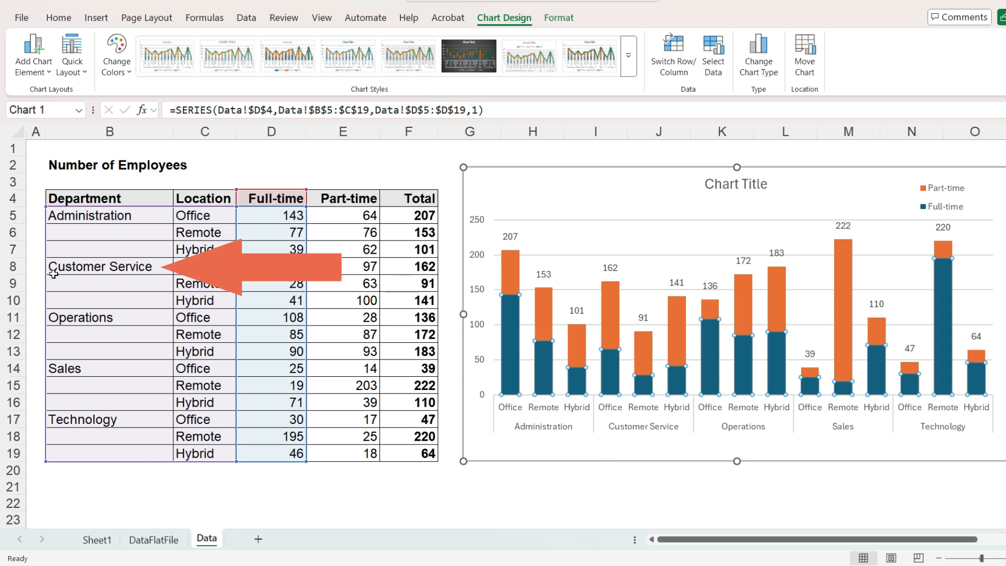
{"action": "left_click", "coordinate": [99, 266]}
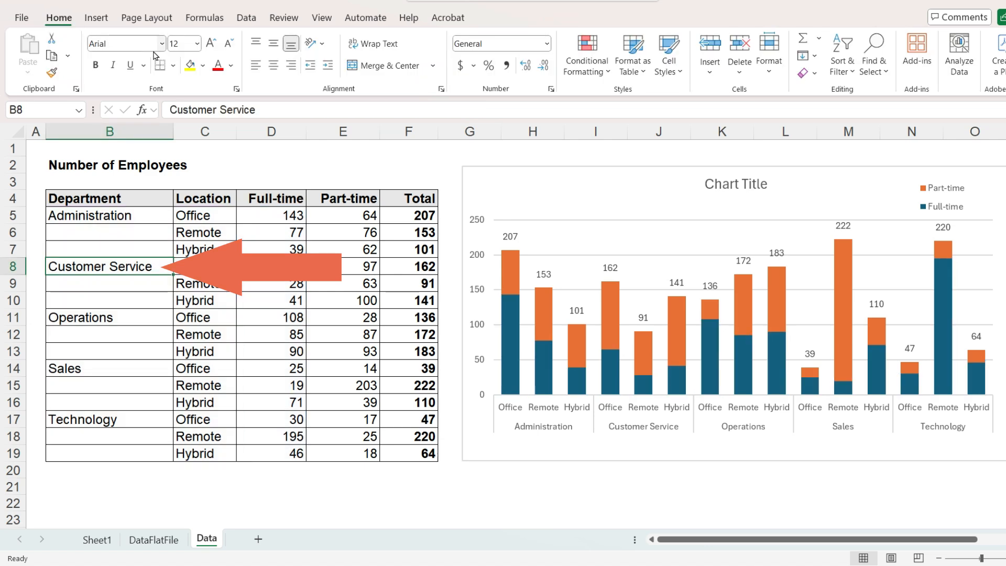
{"action": "left_click", "coordinate": [710, 55]}
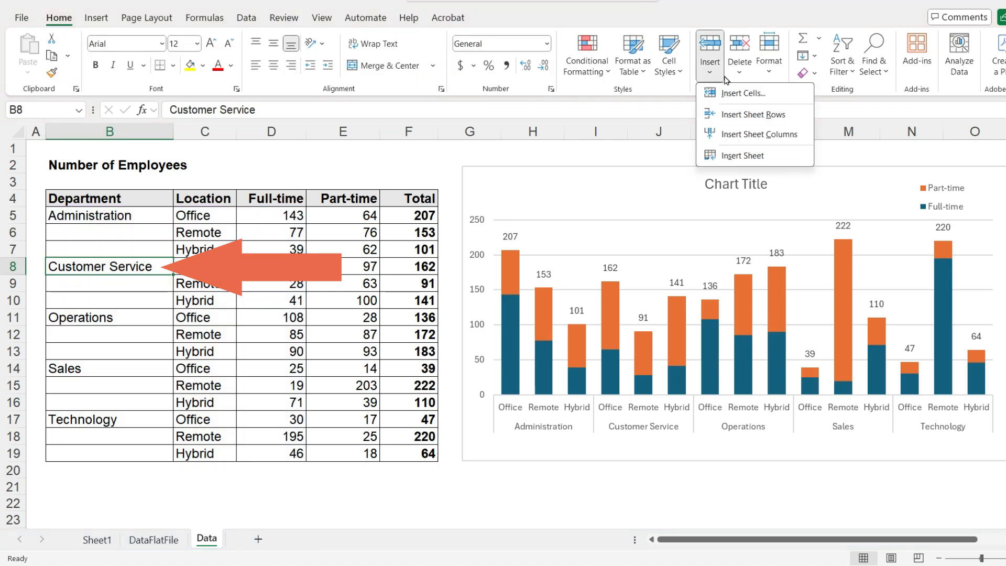
{"action": "left_click", "coordinate": [753, 114]}
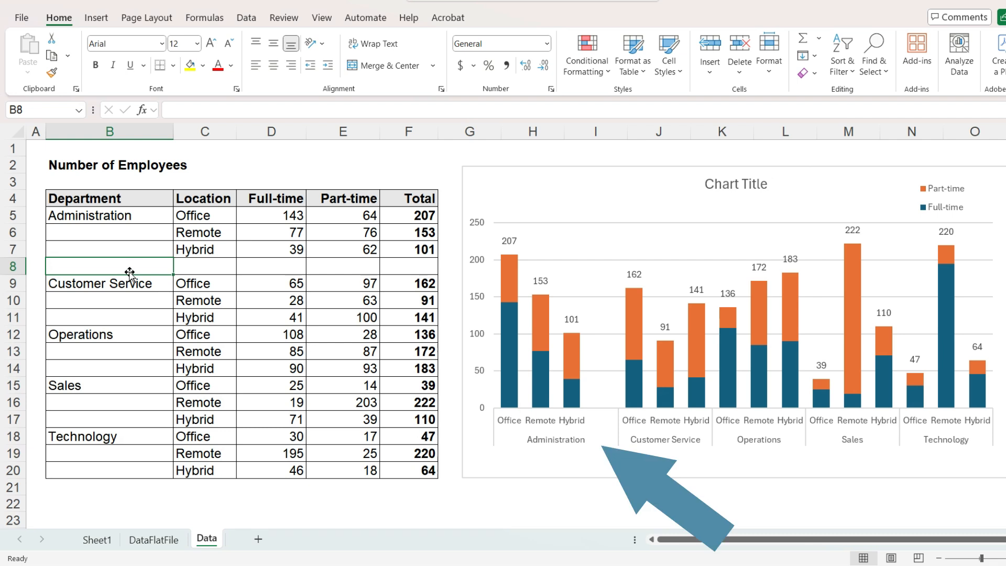
Rename Administration to Administration Department, then type and clear a MAIN test label in the blank row
{"action": "double_click", "coordinate": [90, 215]}
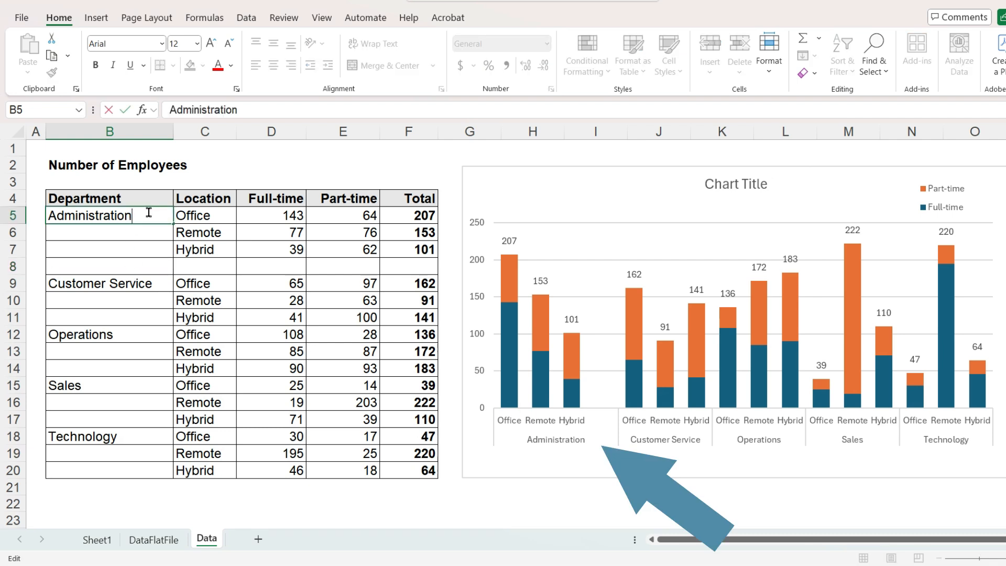
{"action": "type", "text": "Department"}
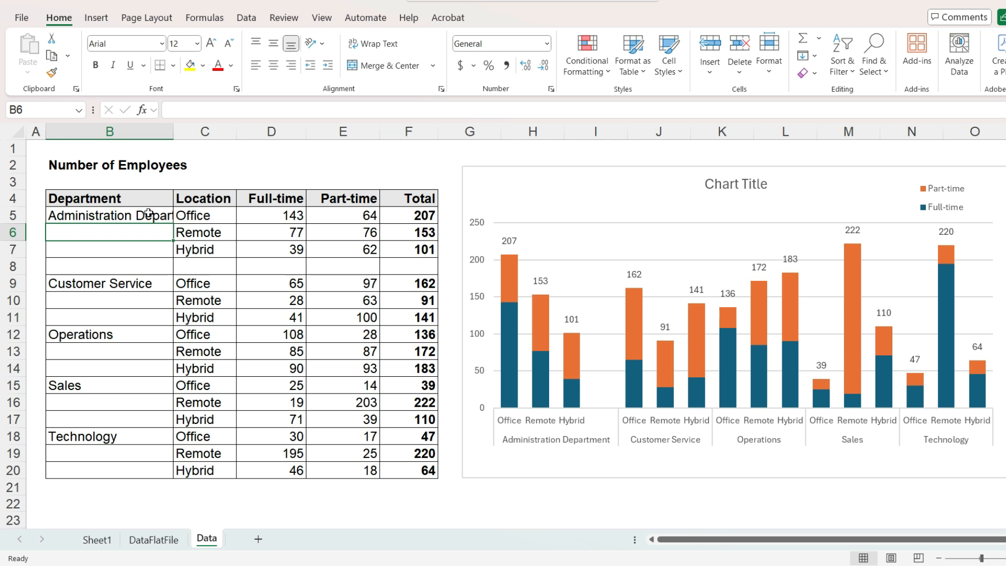
{"action": "mouse_move", "coordinate": [184, 267]}
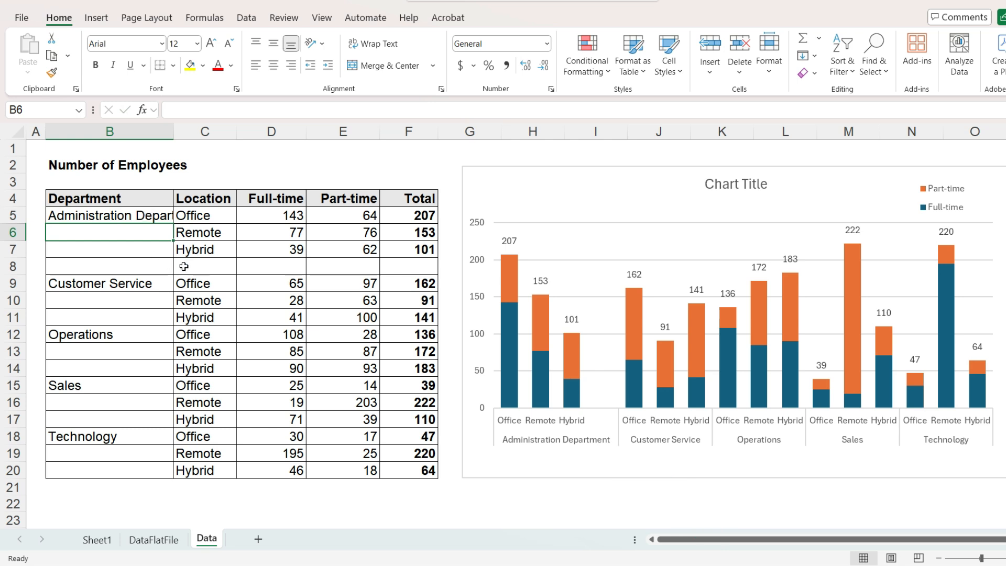
{"action": "type", "text": "S"}
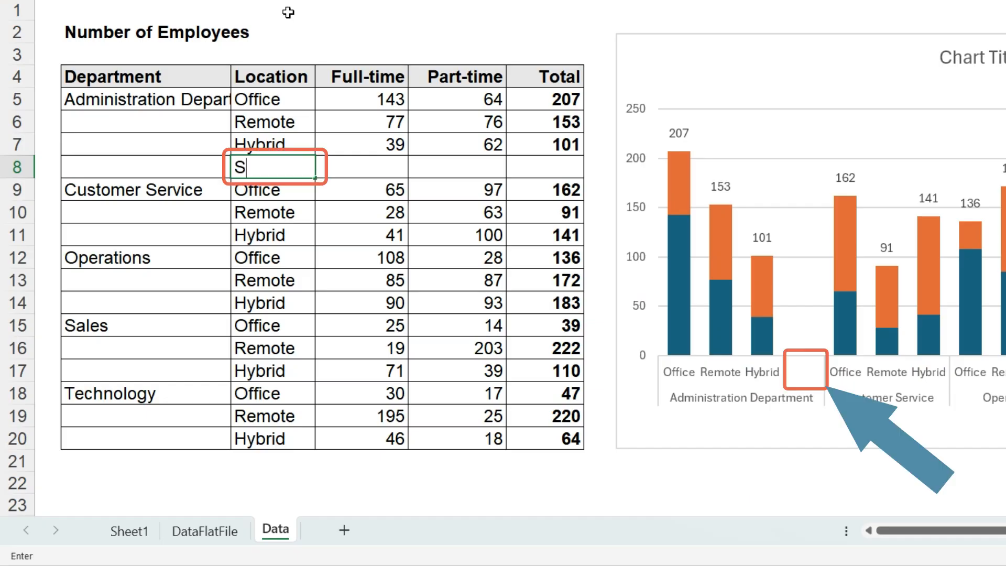
{"action": "type", "text": "ub"}
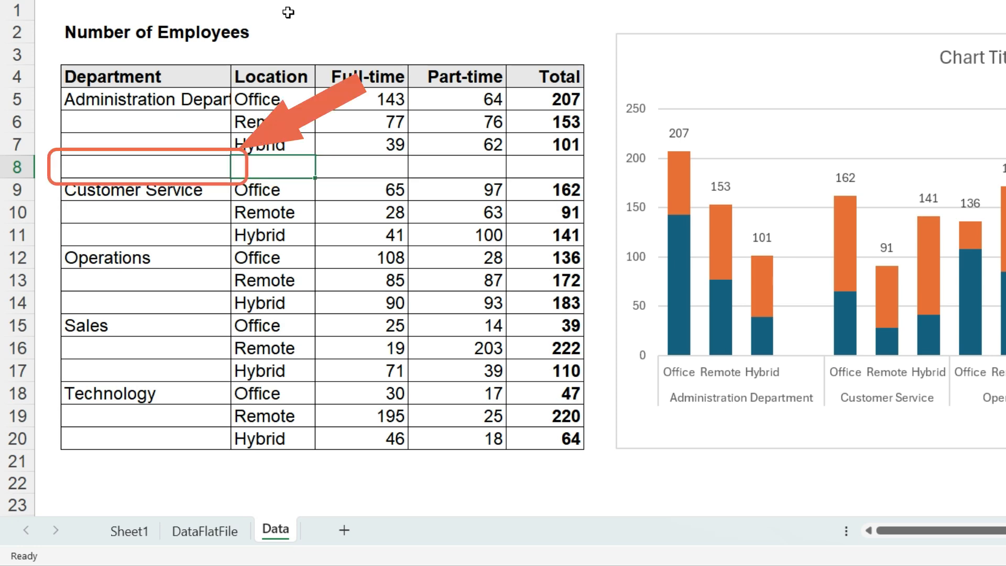
{"action": "type", "text": "MAIN"}
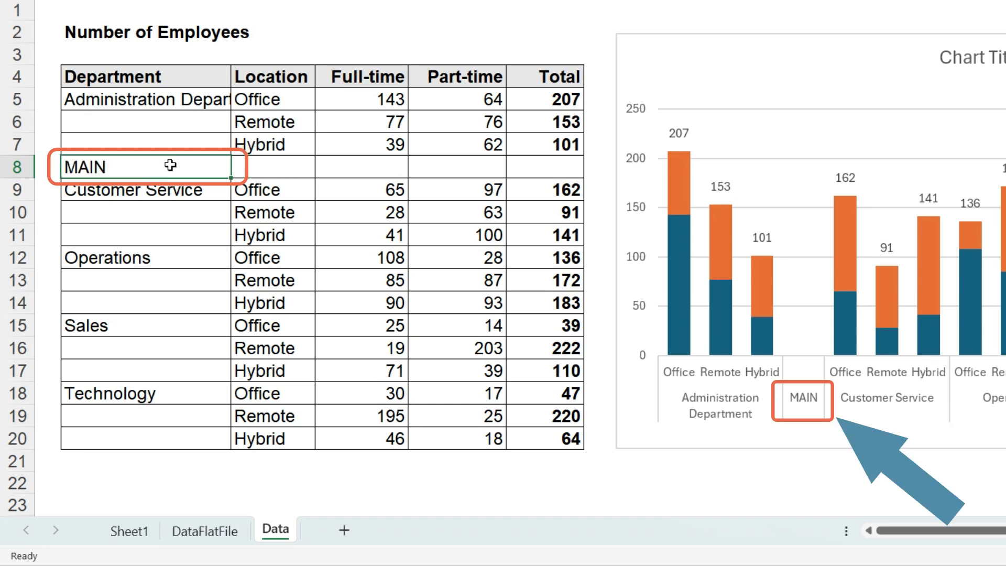
{"action": "key", "text": "Delete"}
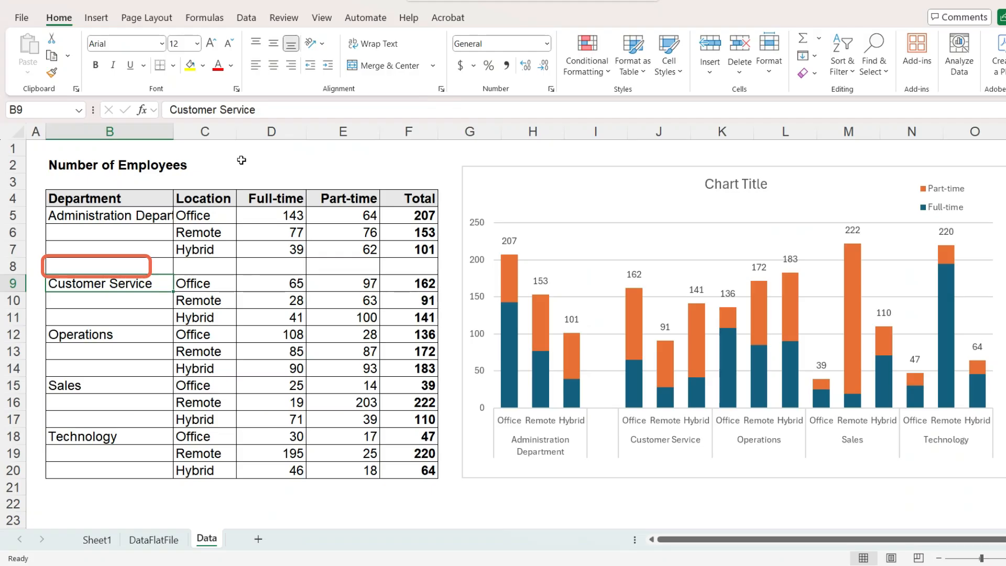
Fill row 8 yellow, add blank rows above Sales and Technology, and paint them yellow too
{"action": "left_click", "coordinate": [96, 265]}
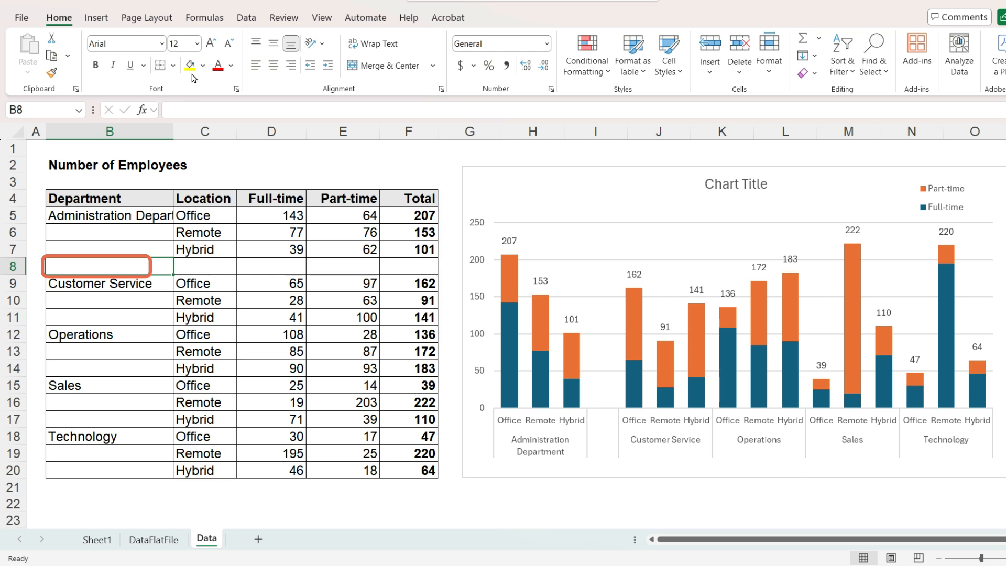
{"action": "left_click", "coordinate": [190, 65]}
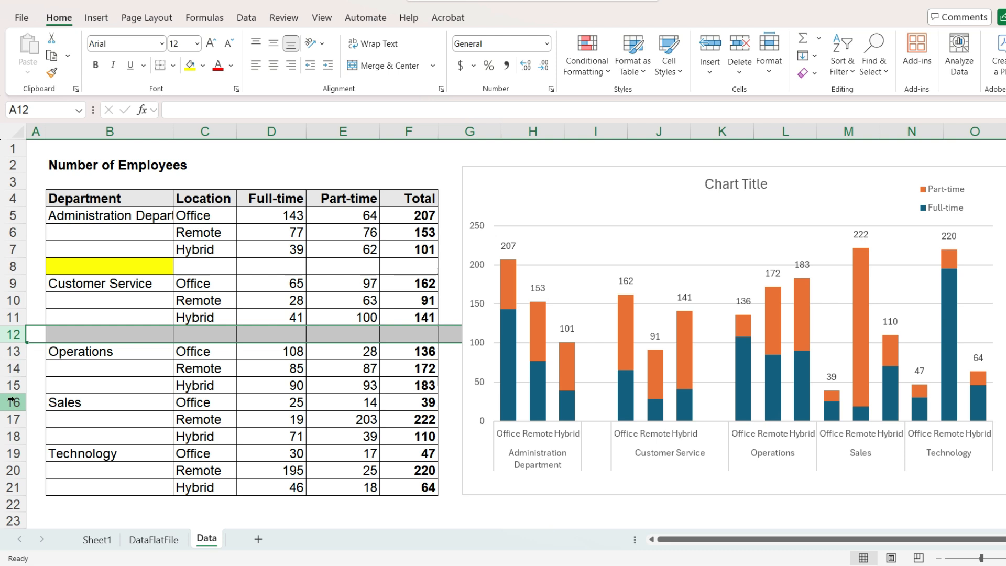
{"action": "left_click", "coordinate": [36, 453]}
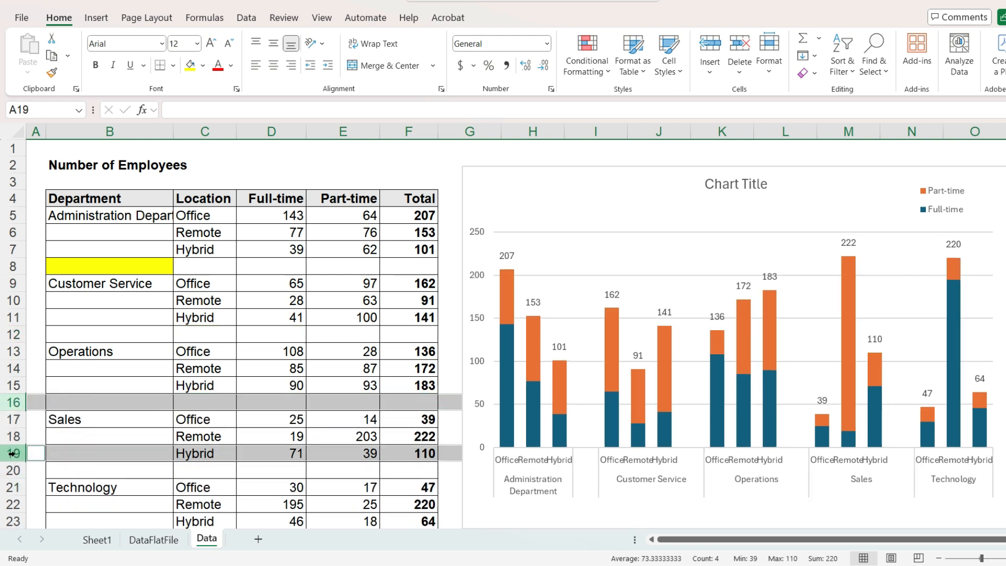
{"action": "left_click", "coordinate": [109, 265]}
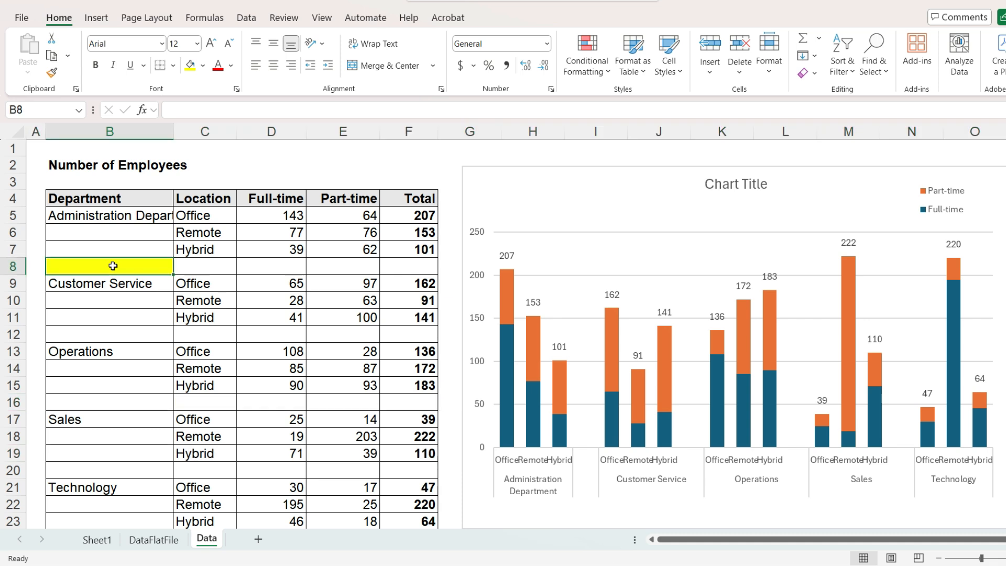
{"action": "left_click", "coordinate": [109, 333]}
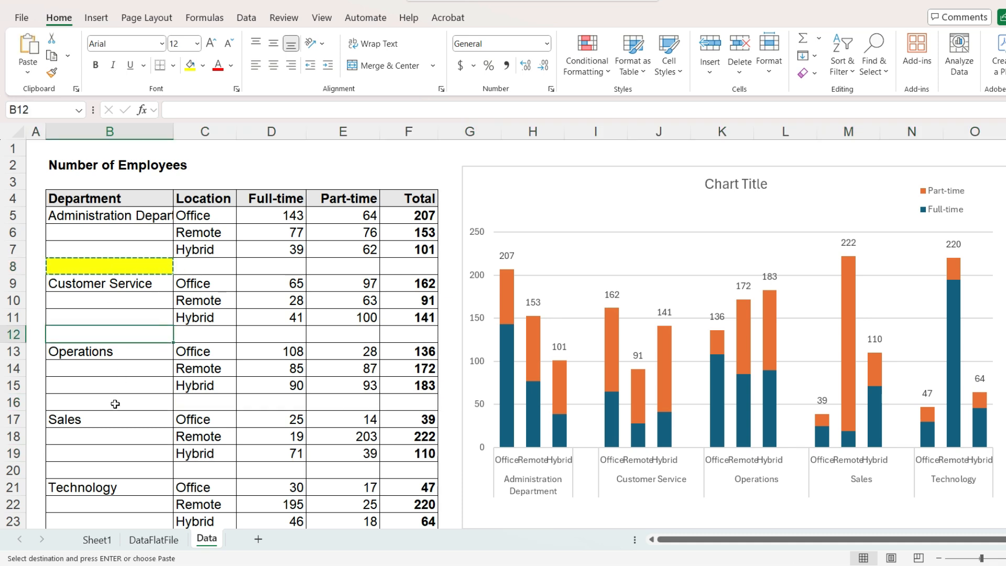
{"action": "left_click", "coordinate": [109, 470]}
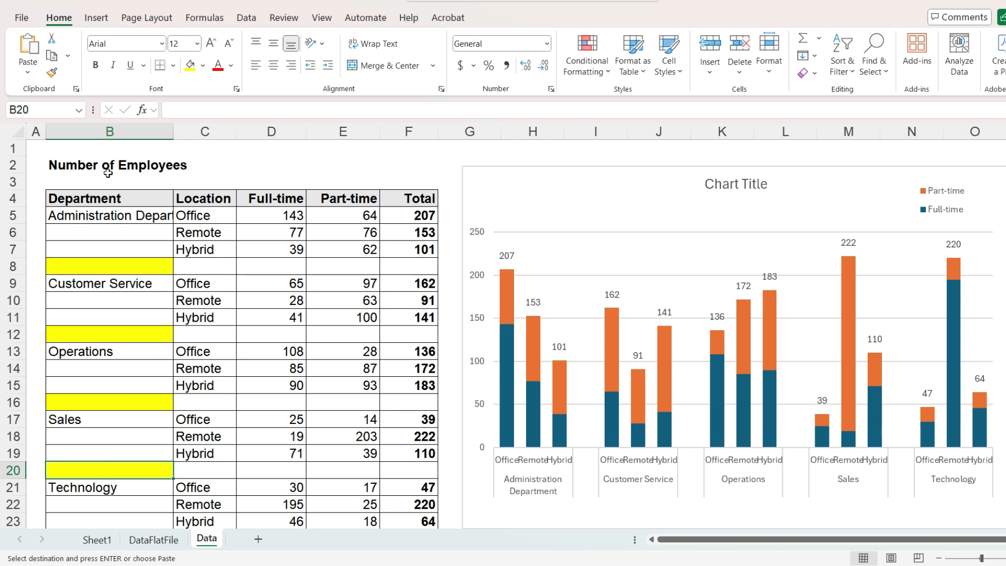
{"action": "left_click", "coordinate": [109, 148]}
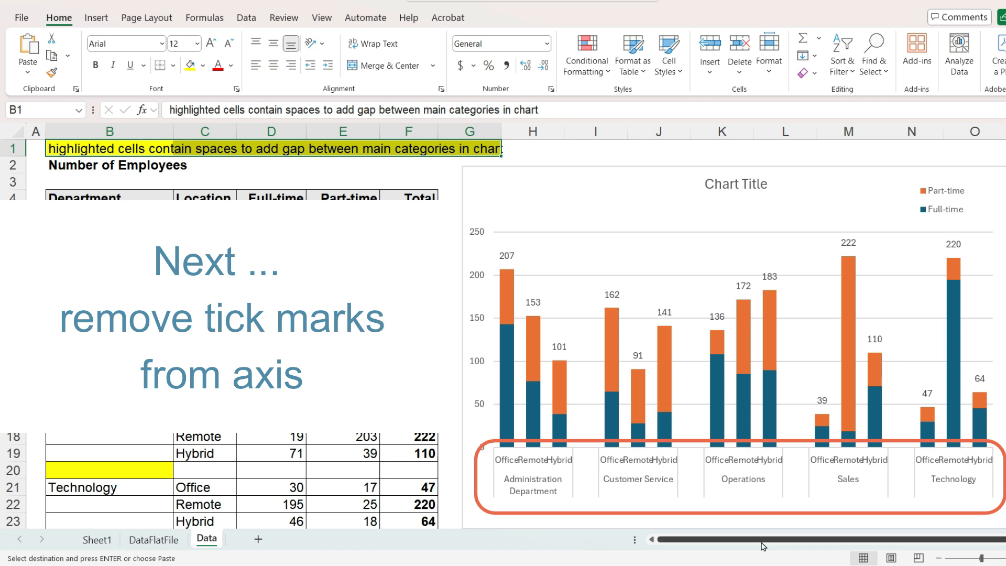
{"action": "scroll", "scroll_direction": "right", "scroll_amount": 3}
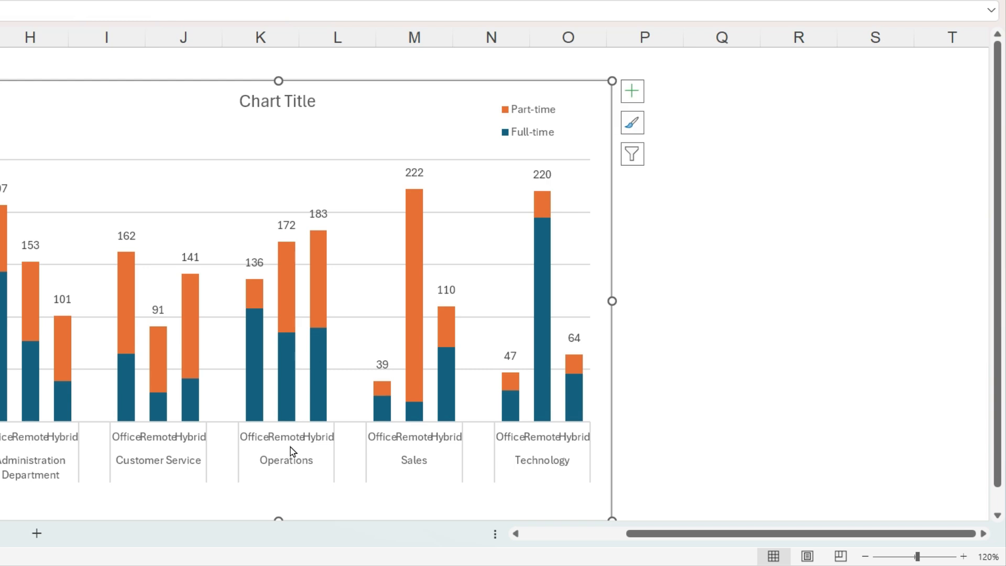
Set the horizontal axis tick mark interval to 50 to remove the divider marks
{"action": "double_click", "coordinate": [333, 436]}
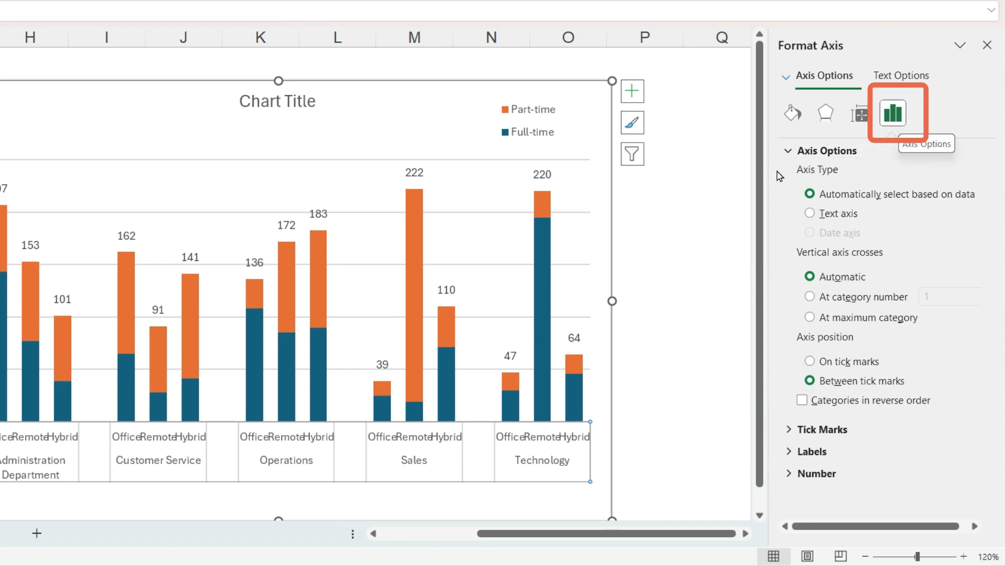
{"action": "left_click", "coordinate": [825, 150]}
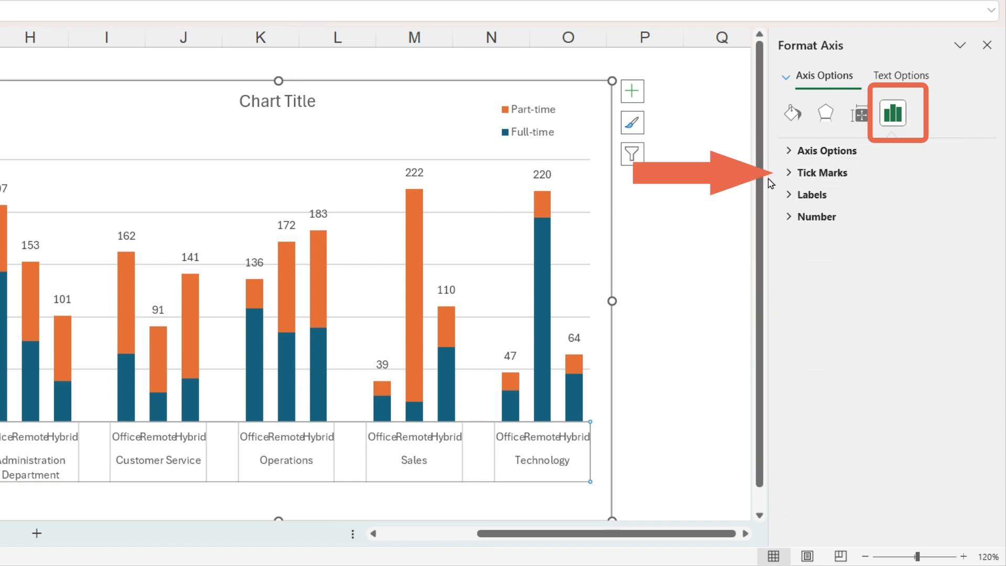
{"action": "left_click", "coordinate": [823, 172]}
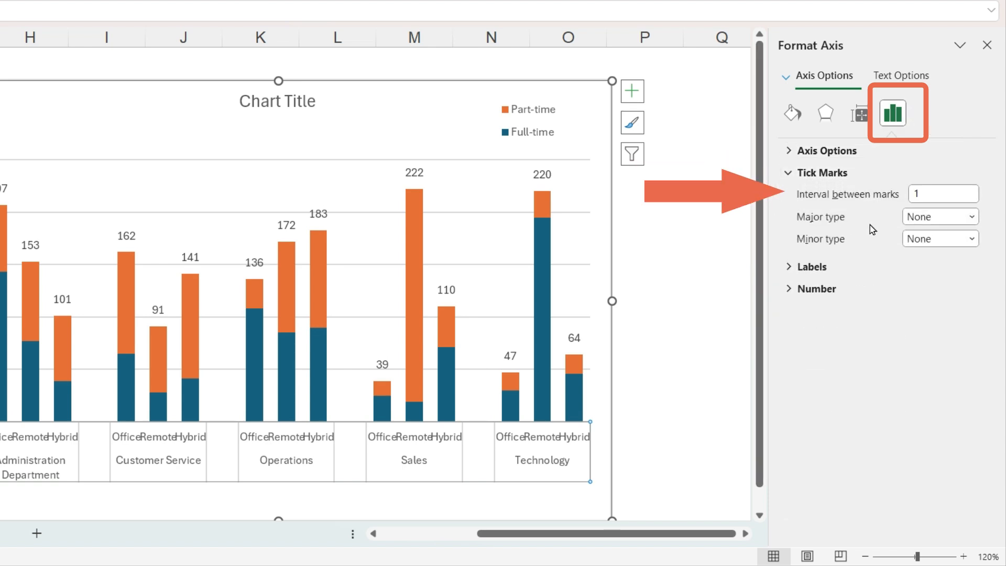
{"action": "left_click", "coordinate": [943, 194]}
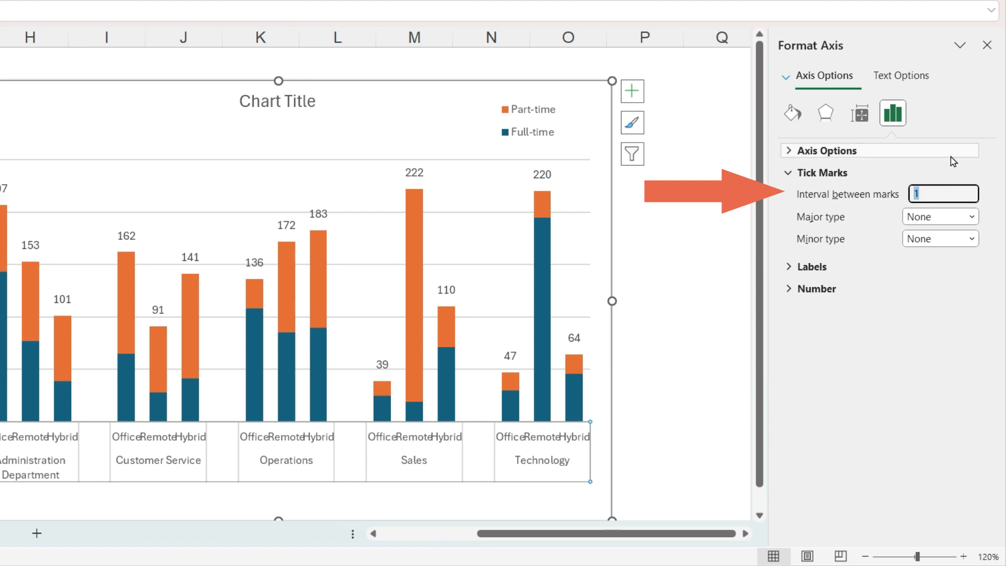
{"action": "type", "text": "5"}
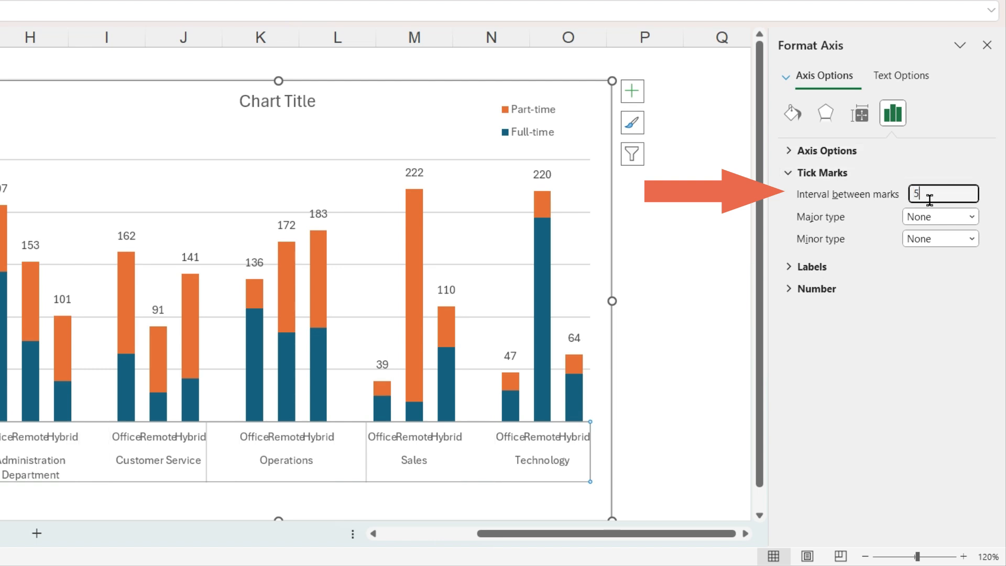
{"action": "type", "text": "0"}
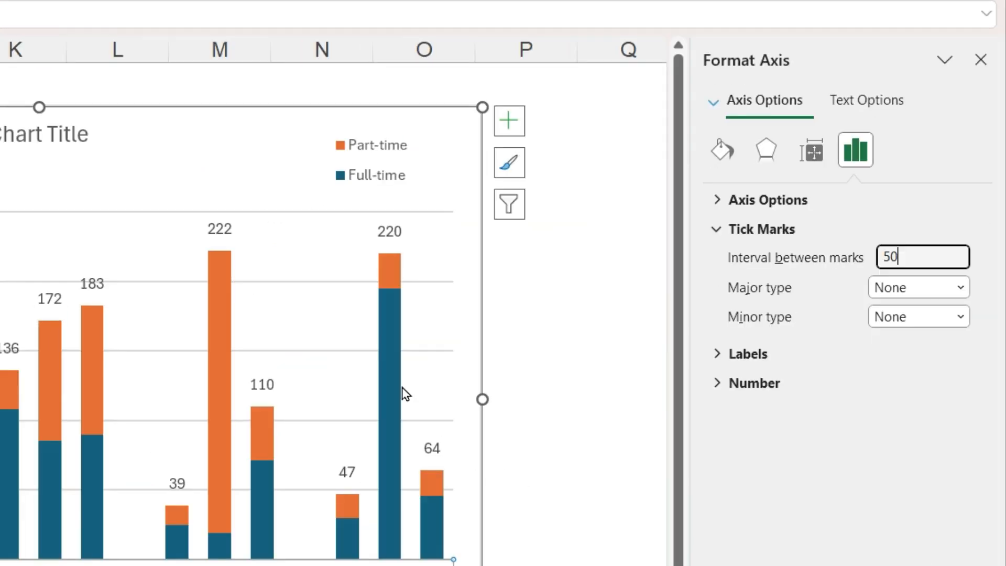
{"action": "left_click", "coordinate": [389, 353]}
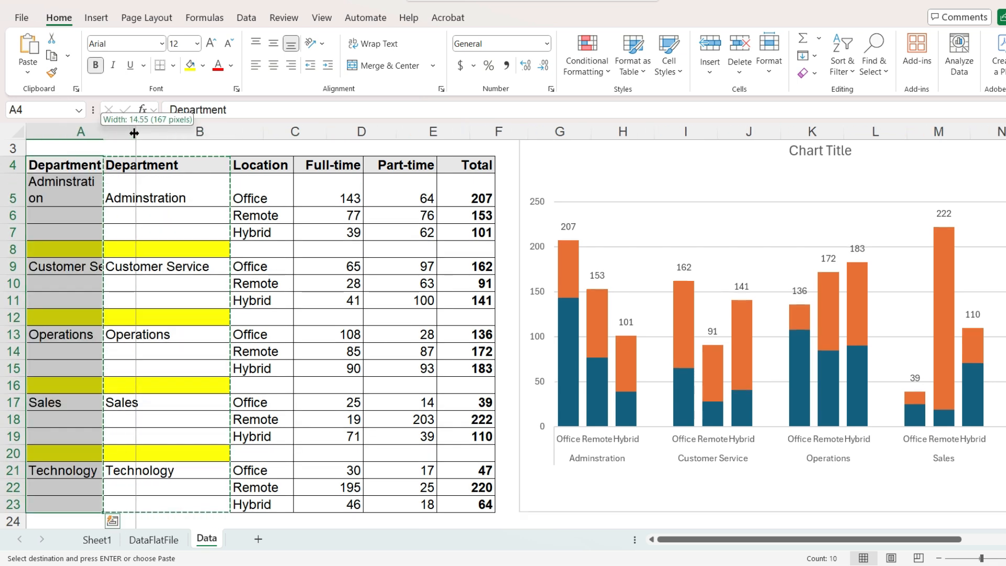
Widen column A to fit the department names and select B5
{"action": "left_click_drag", "start_coordinate": [134, 132], "coordinate": [151, 132]}
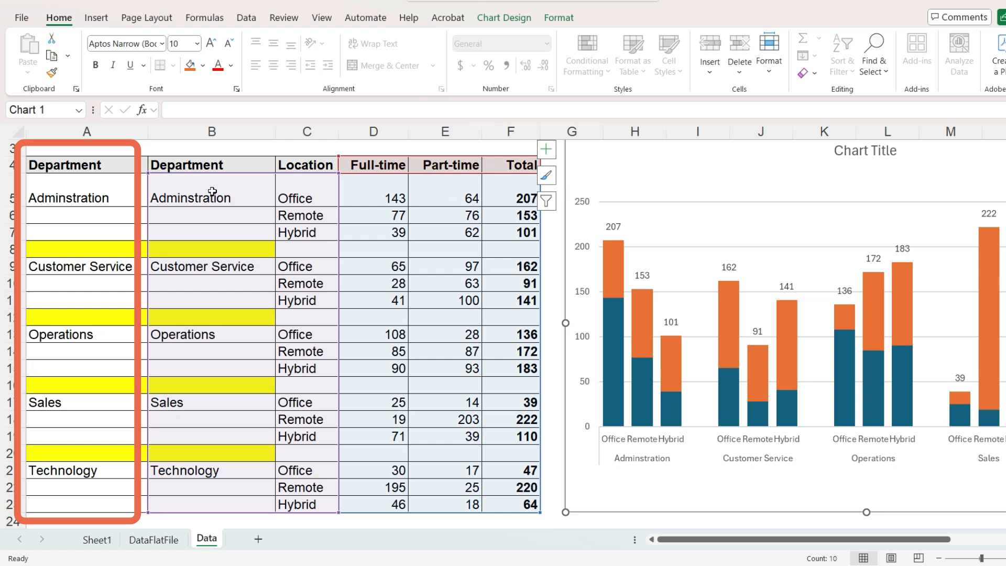
{"action": "left_click", "coordinate": [210, 198]}
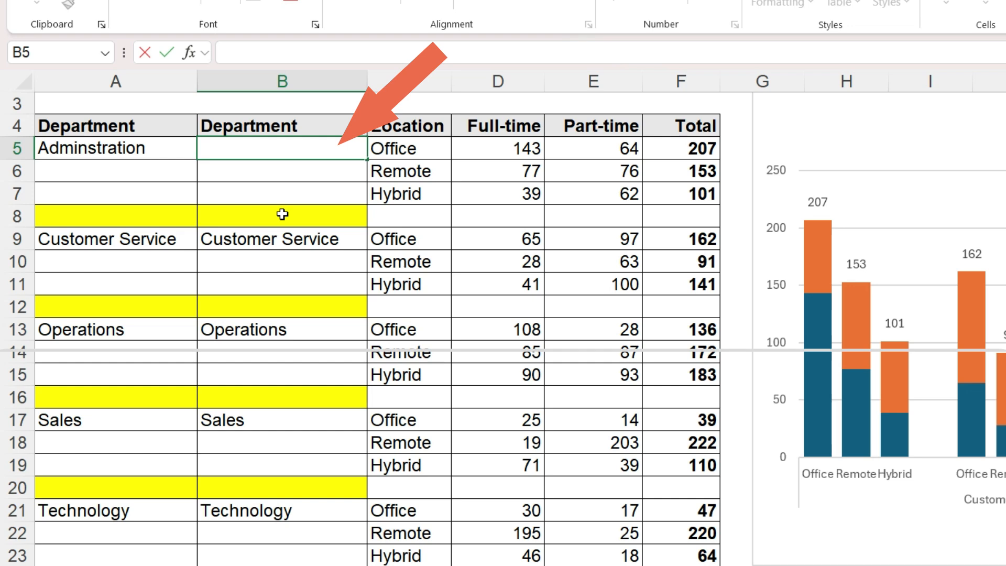
Enter =UPPER(A5) in B5 to show the Administration name in capitals
{"action": "type", "text": "=UPPER"}
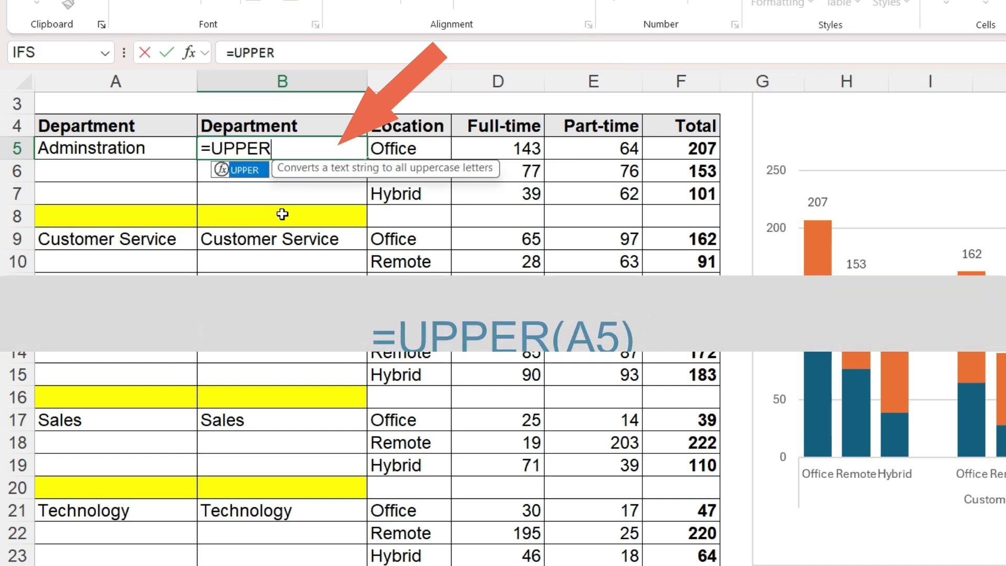
{"action": "type", "text": "("}
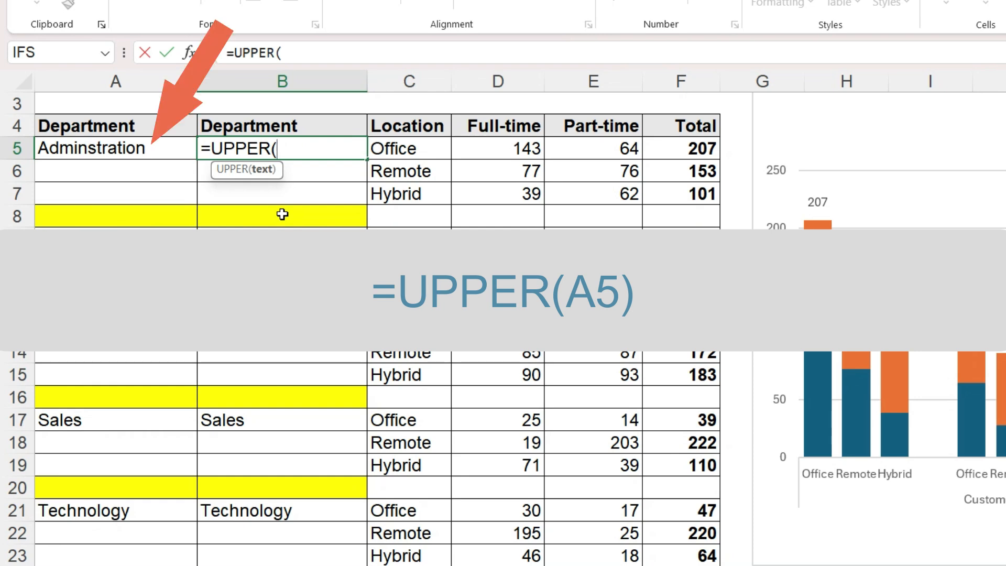
{"action": "left_click", "coordinate": [92, 148]}
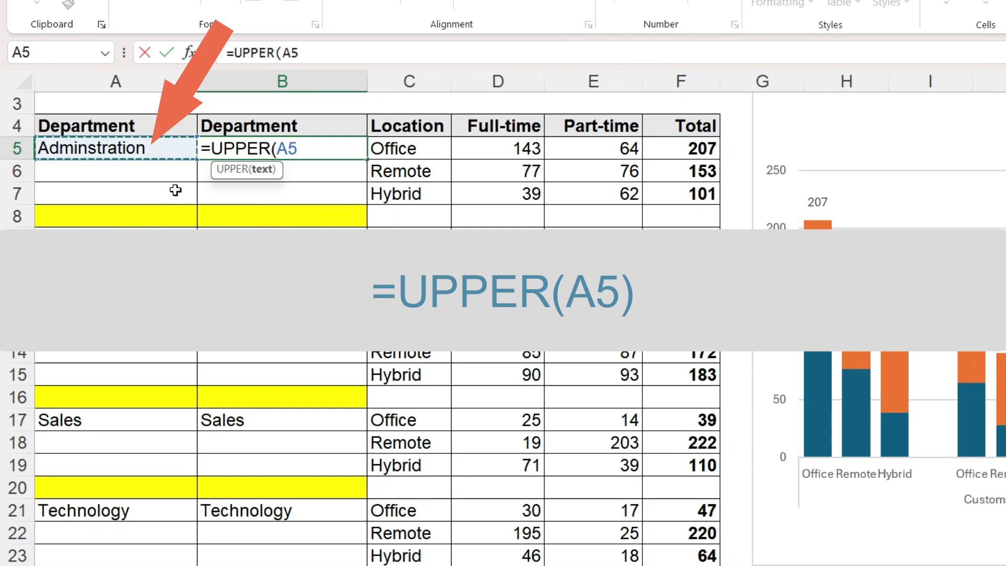
{"action": "key", "text": "Return"}
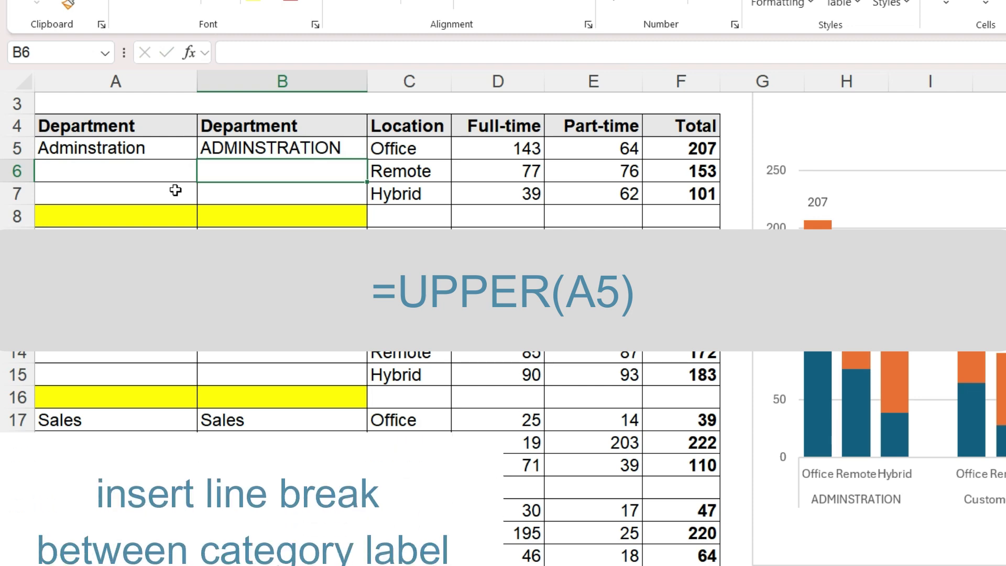
{"action": "type", "text": "=UPPER(A5)"}
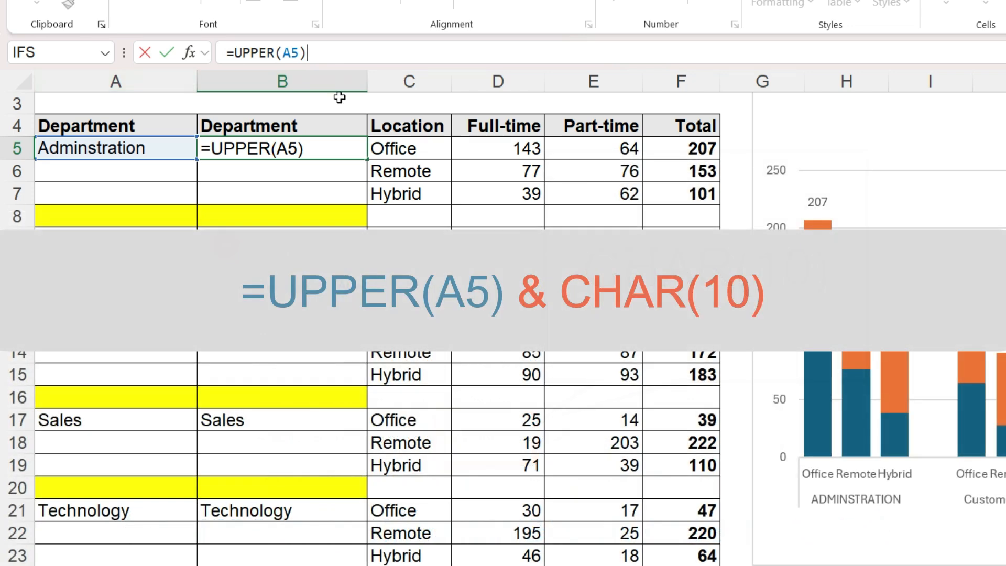
Extend B5 to =UPPER(A5)&CHAR(10)&SUM(F5:F7) giving 461, and turn off Wrap Text
{"action": "type", "text": "&"}
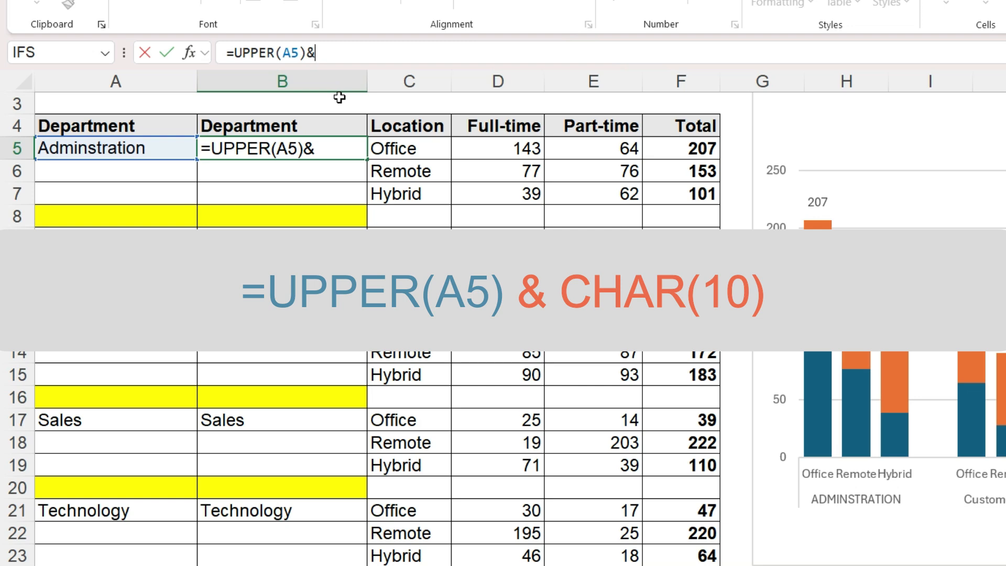
{"action": "type", "text": "CHAR(10)&"}
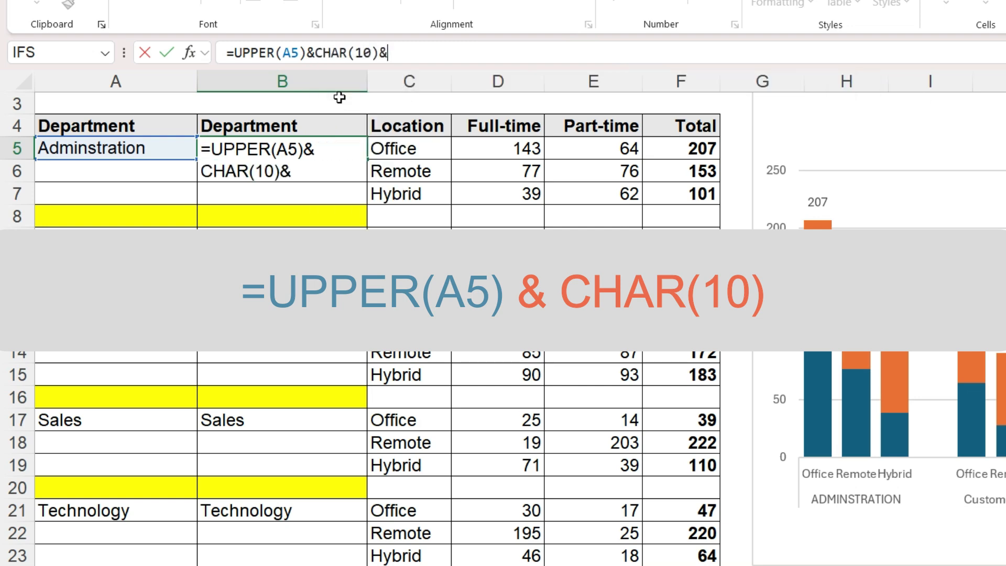
{"action": "type", "text": "sum(F5:F7"}
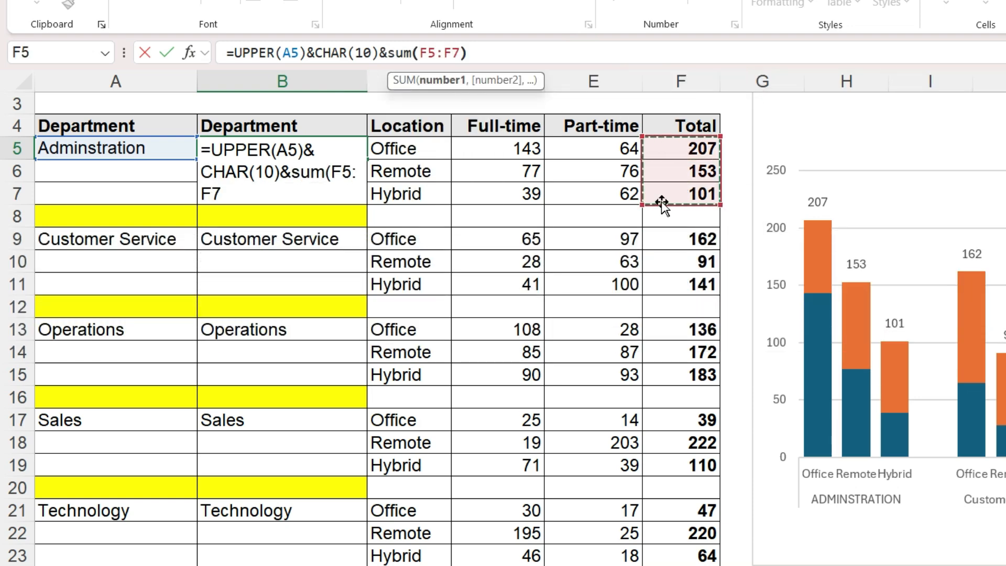
{"action": "key", "text": "Return"}
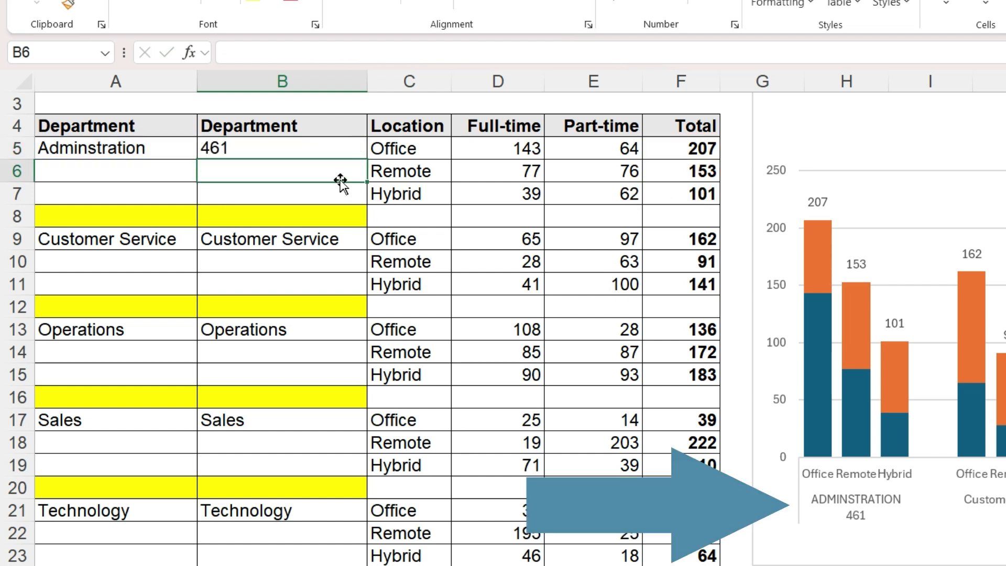
{"action": "left_click", "coordinate": [282, 147]}
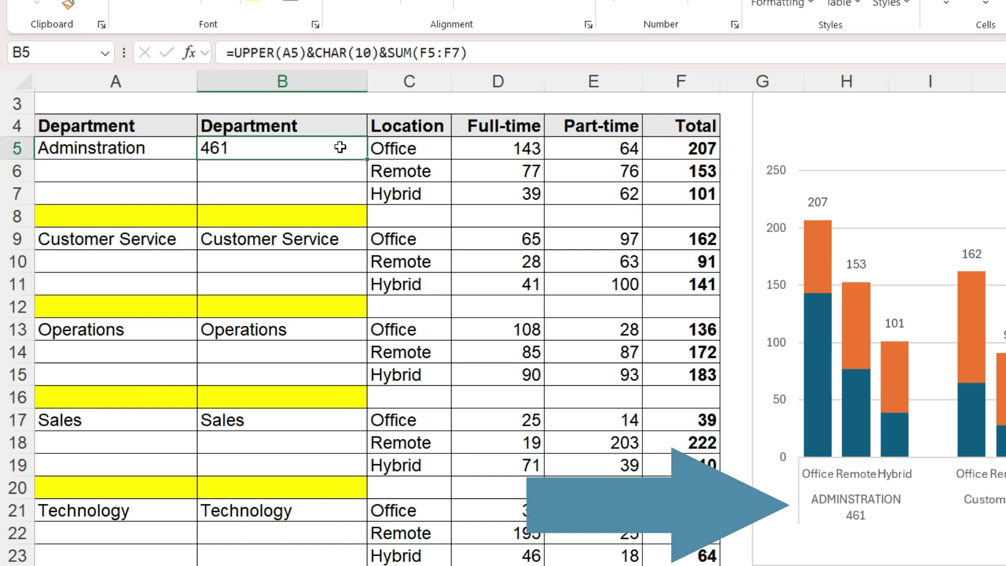
{"action": "mouse_move", "coordinate": [365, 89]}
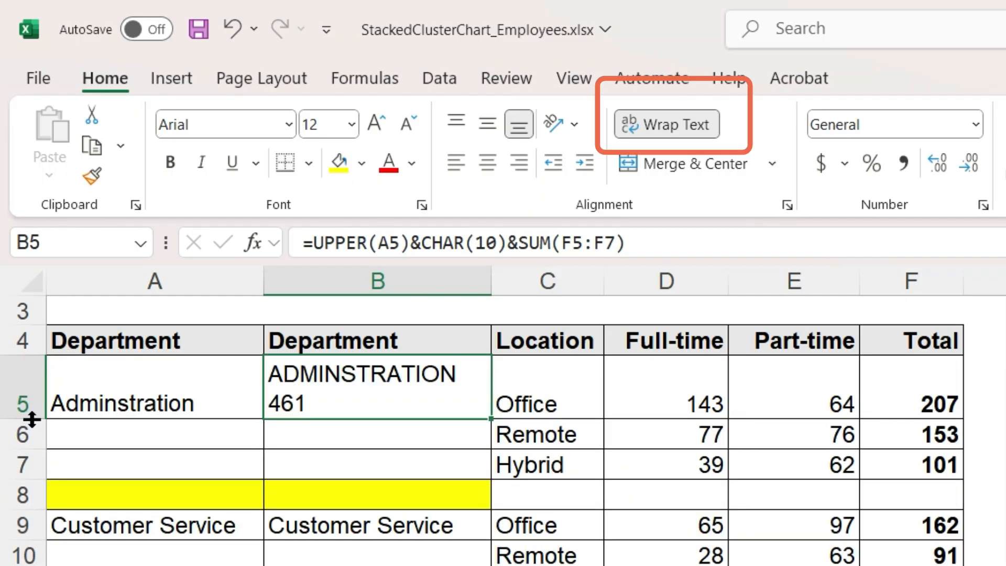
{"action": "mouse_move", "coordinate": [588, 277]}
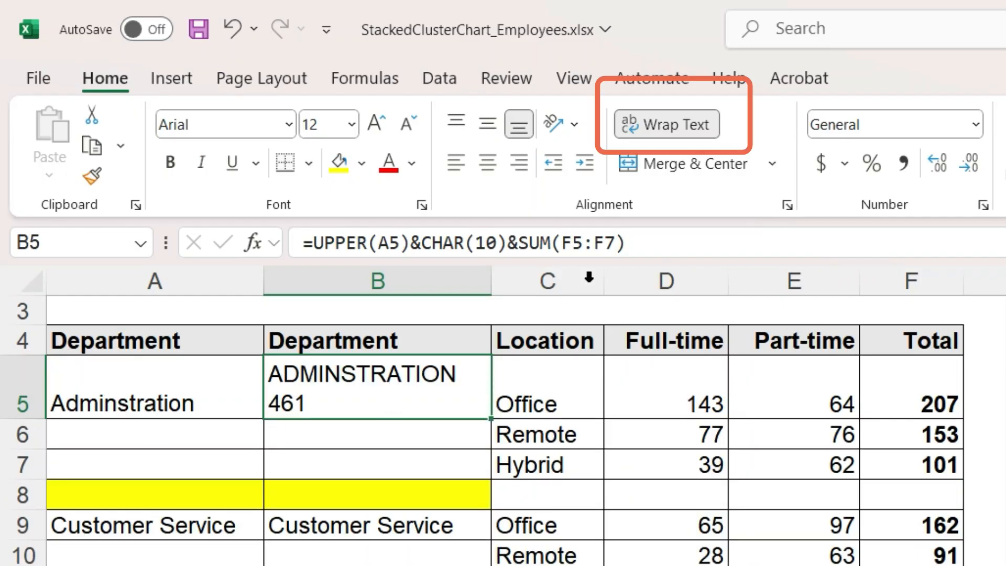
{"action": "left_click", "coordinate": [664, 123]}
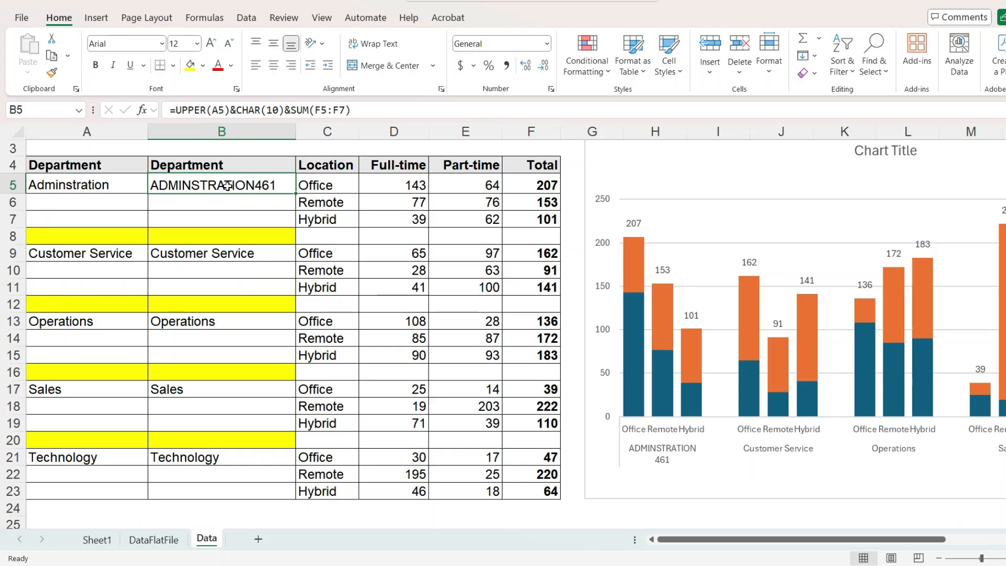
Copy the B5 label formula into the other departments' label cells (B9, B13, B17, B21)
{"action": "key", "text": "ctrl+c"}
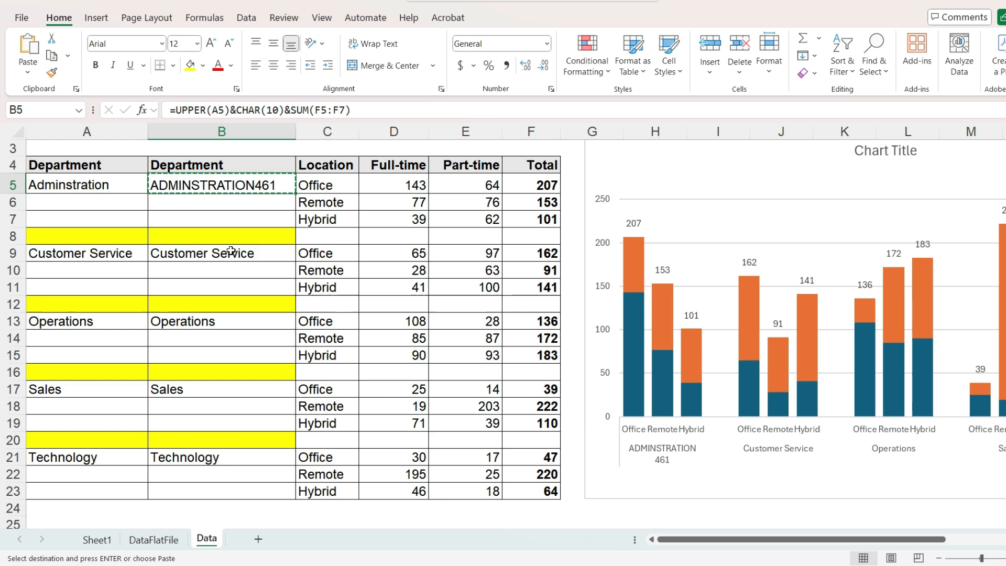
{"action": "left_click", "coordinate": [221, 389]}
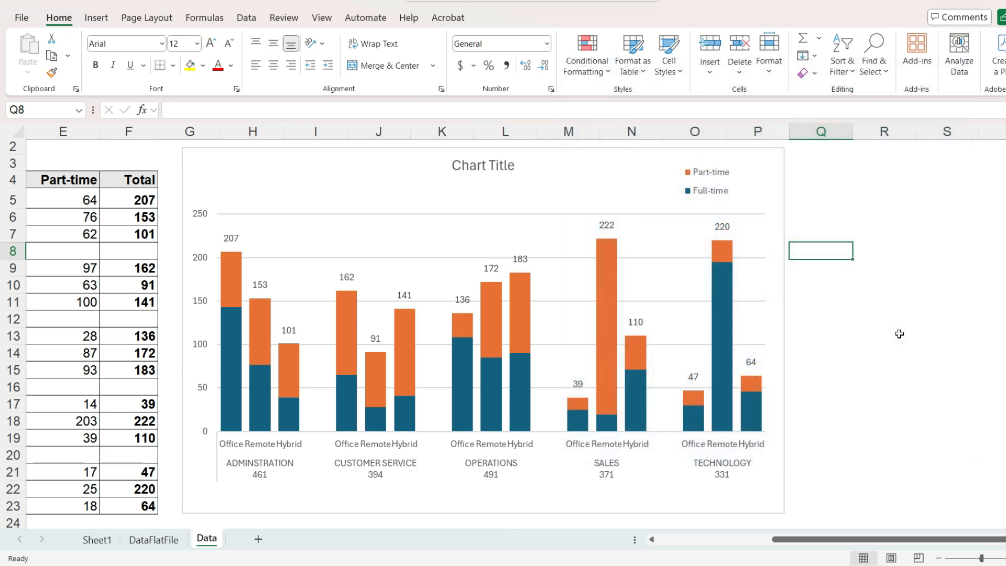
{"action": "mouse_move", "coordinate": [894, 329]}
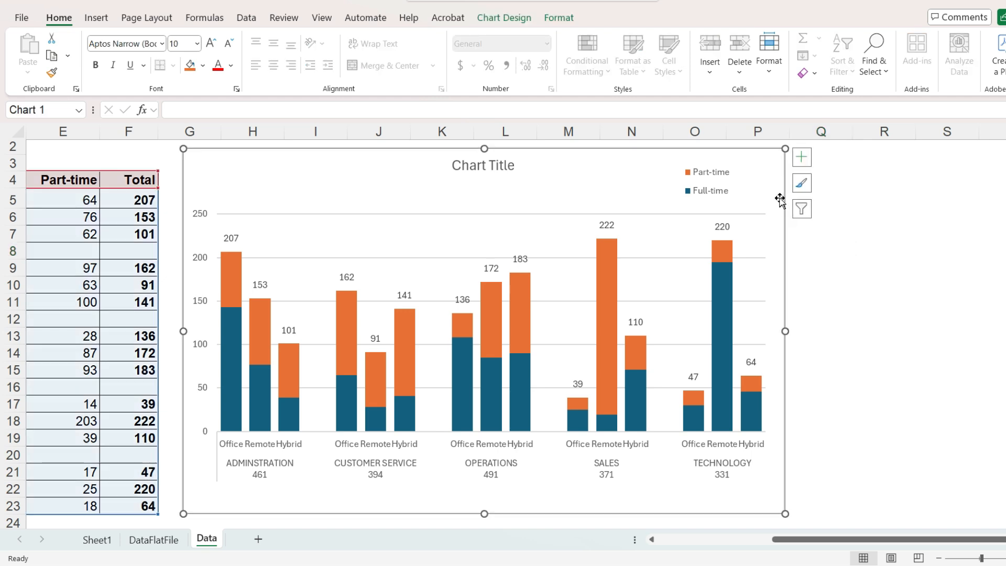
Give the Full-time series a solid dark blue fill in Format Data Series
{"action": "left_click", "coordinate": [231, 66]}
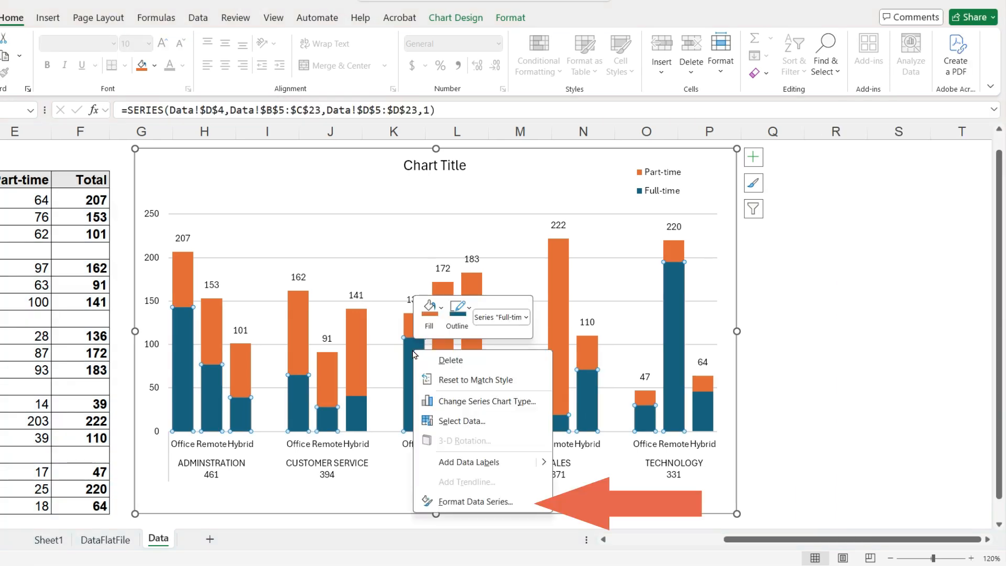
{"action": "left_click", "coordinate": [475, 501]}
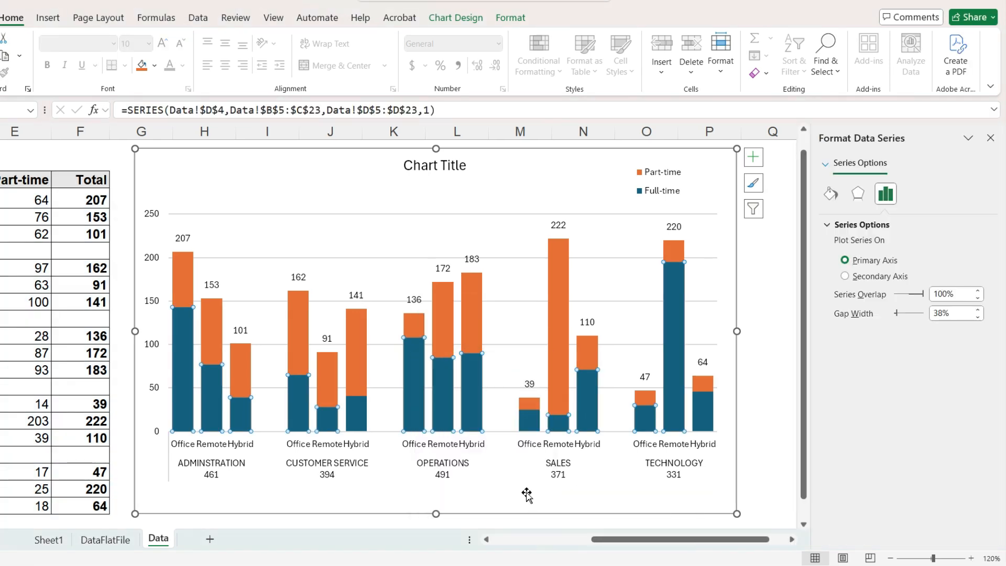
{"action": "left_click", "coordinate": [830, 195]}
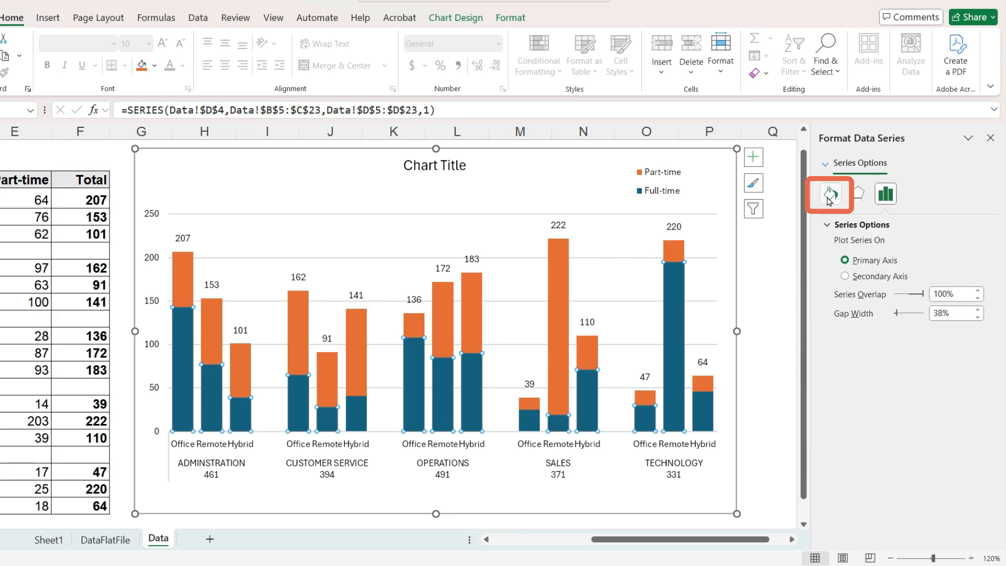
{"action": "left_click", "coordinate": [828, 195]}
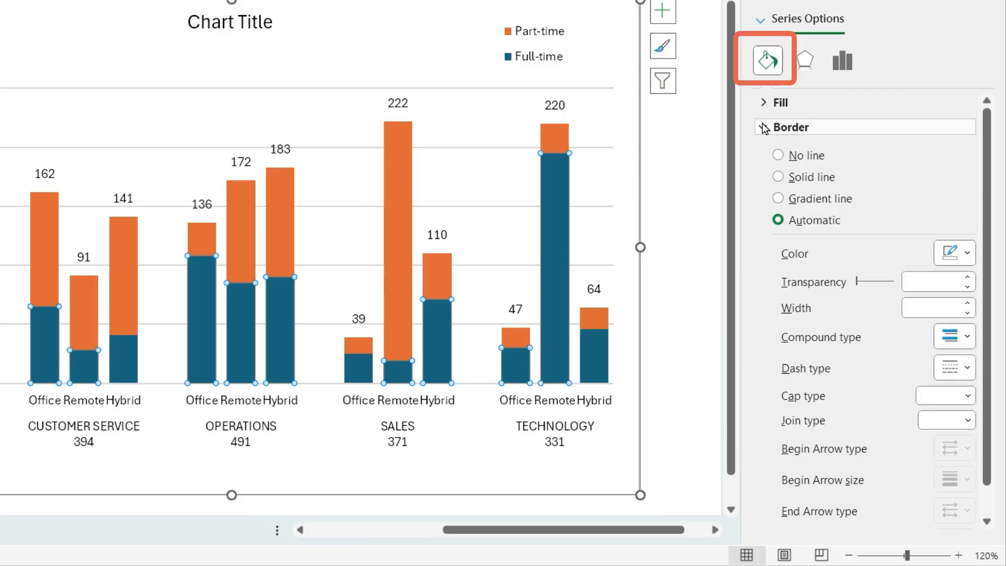
{"action": "left_click", "coordinate": [780, 102]}
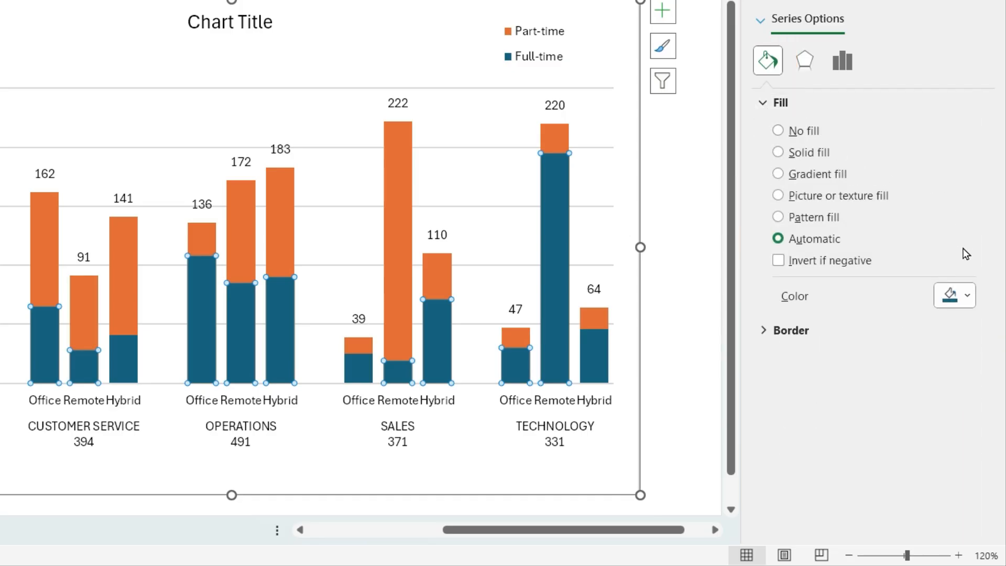
{"action": "left_click", "coordinate": [968, 294]}
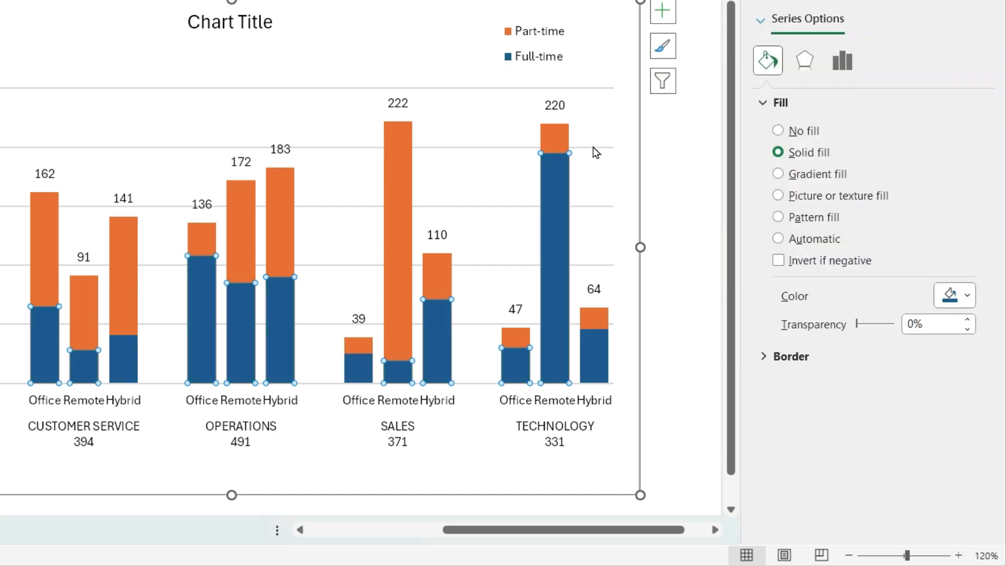
Fill the Part-time series light blue with a dark horizontal-stripe pattern
{"action": "left_click", "coordinate": [779, 238]}
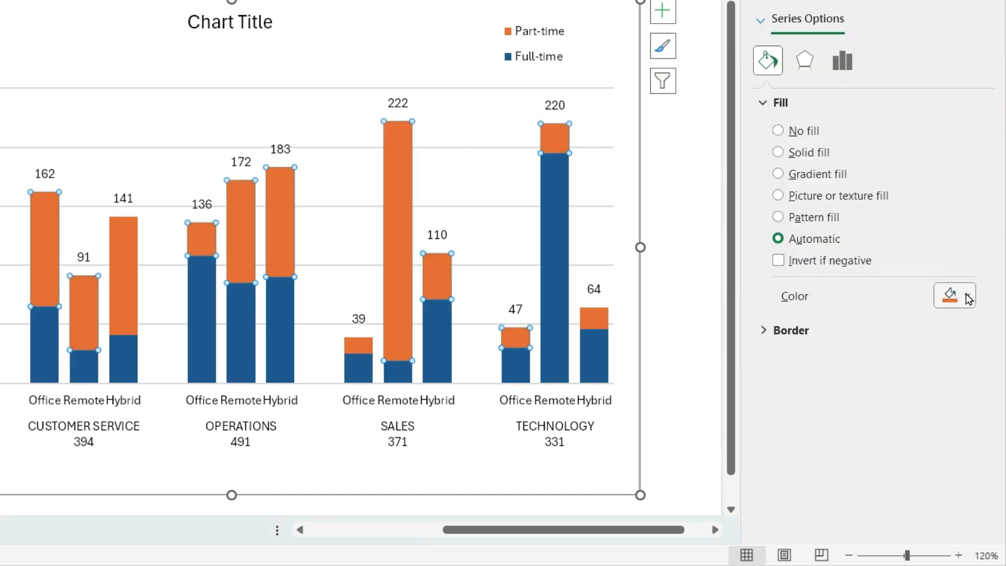
{"action": "left_click", "coordinate": [956, 295]}
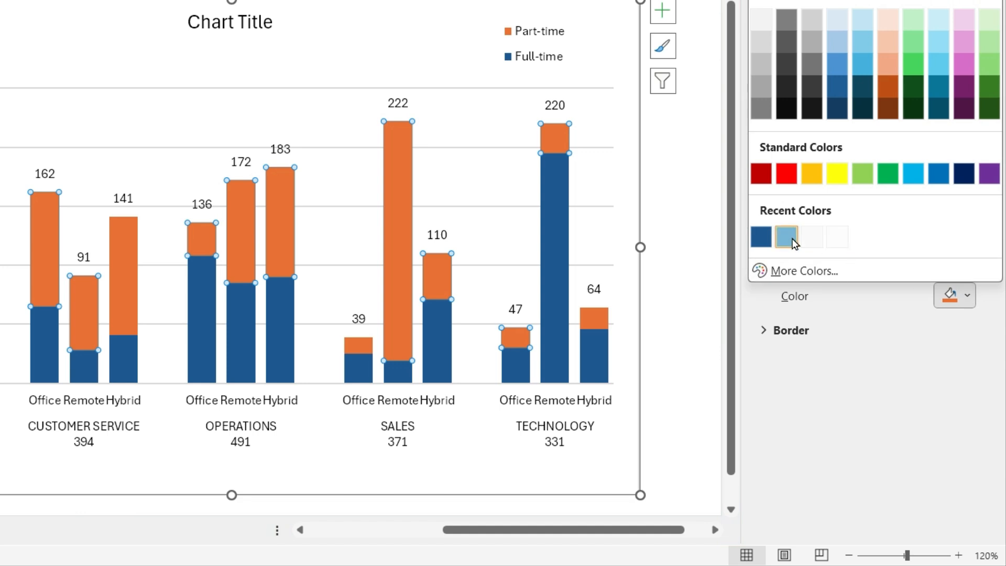
{"action": "left_click", "coordinate": [785, 236]}
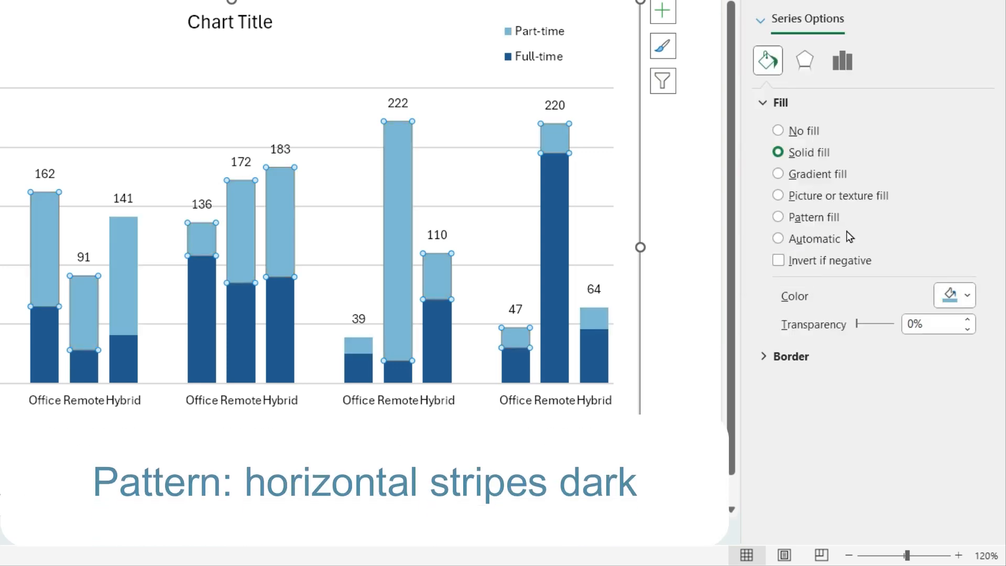
{"action": "left_click", "coordinate": [779, 216]}
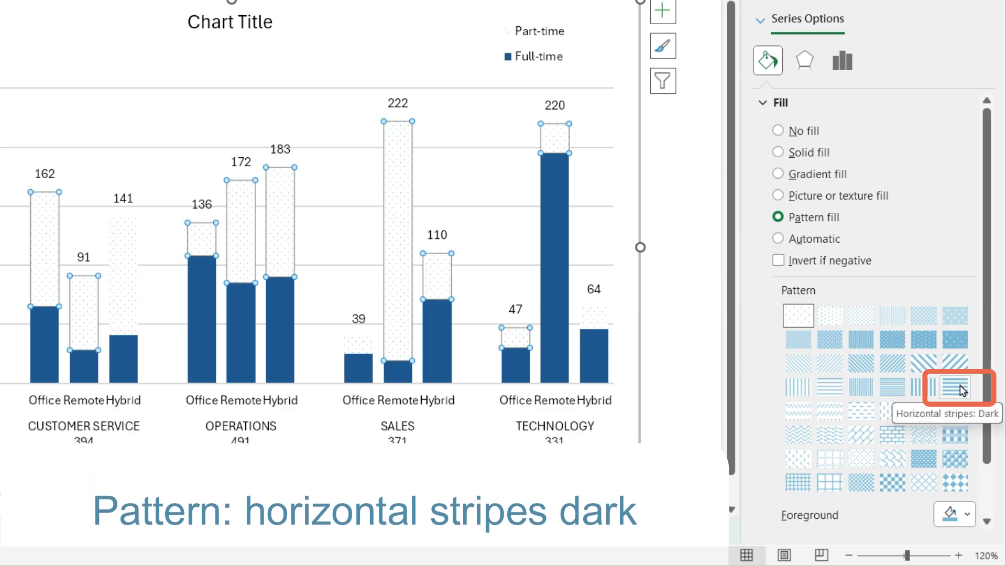
{"action": "left_click", "coordinate": [956, 390]}
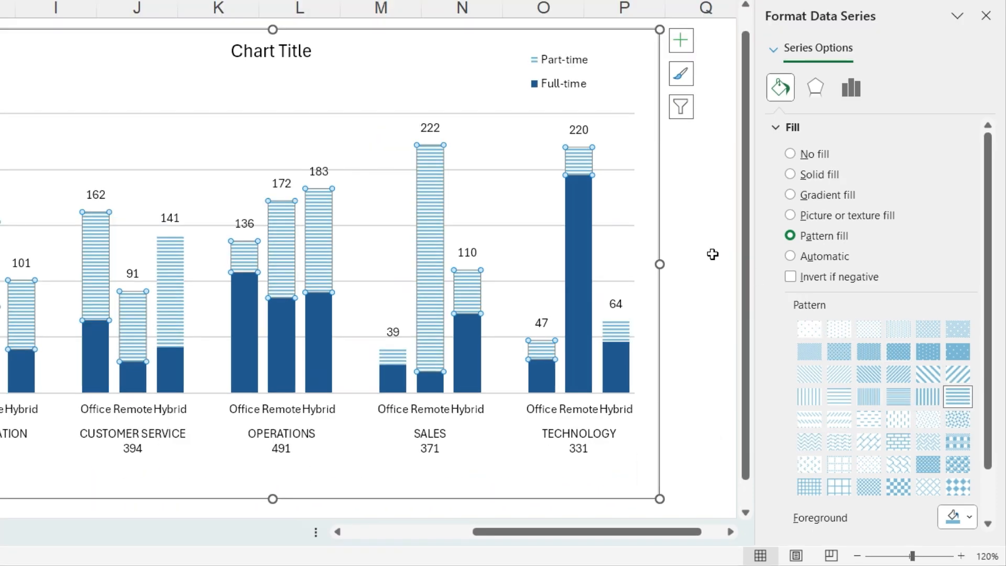
Make the major gridlines solid lines at about 64% transparency
{"action": "left_click", "coordinate": [517, 224]}
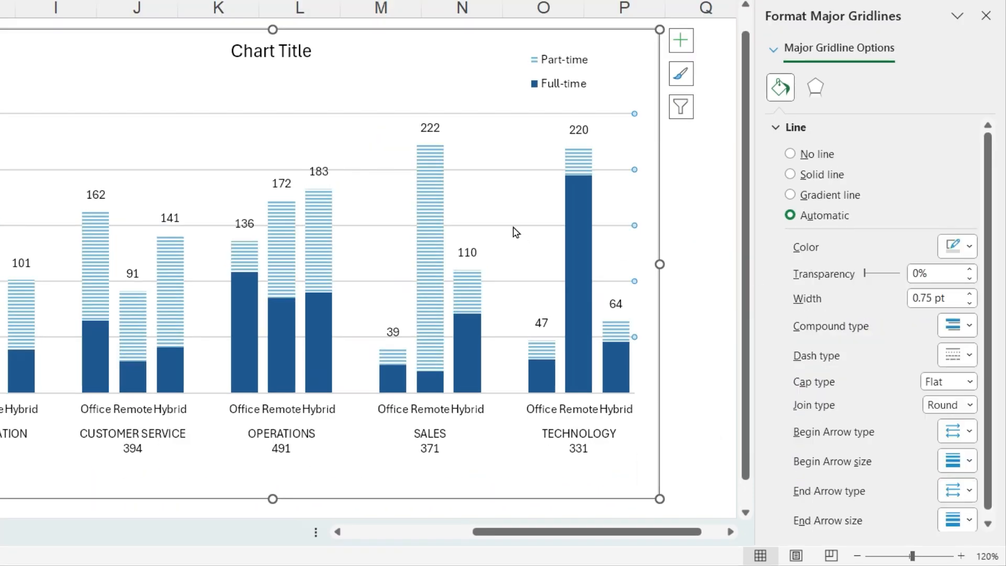
{"action": "mouse_move", "coordinate": [961, 273]}
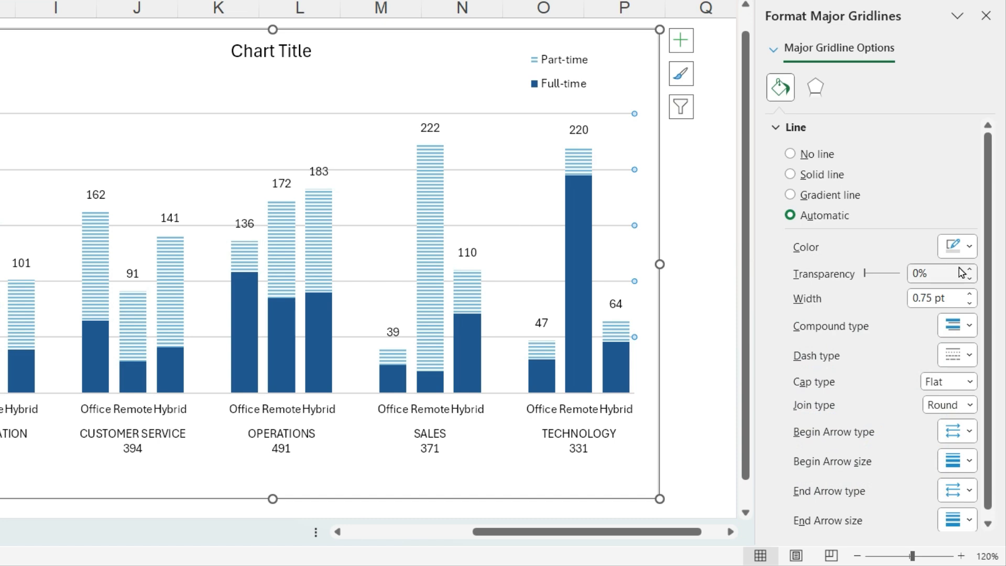
{"action": "left_click", "coordinate": [790, 174]}
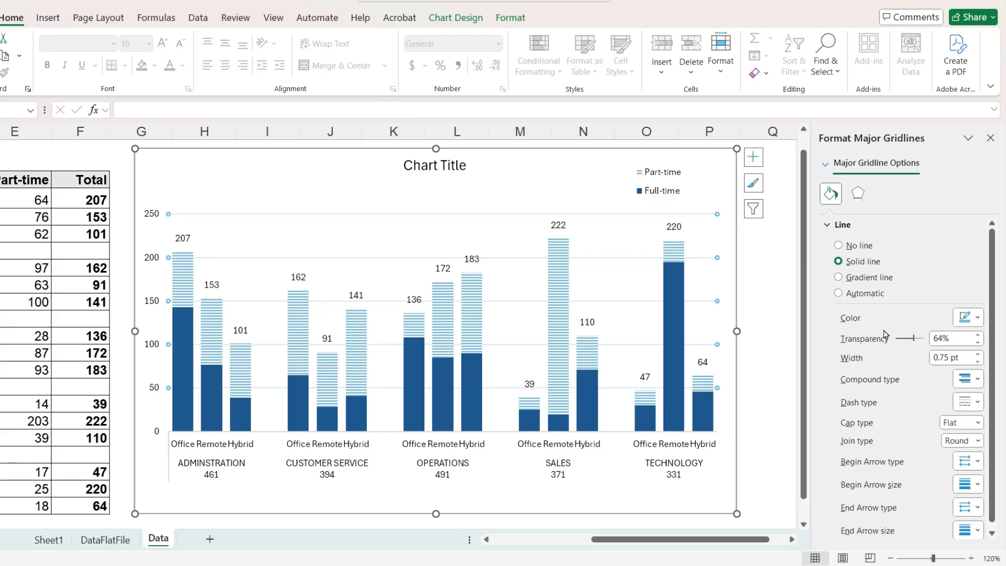
{"action": "mouse_move", "coordinate": [469, 166]}
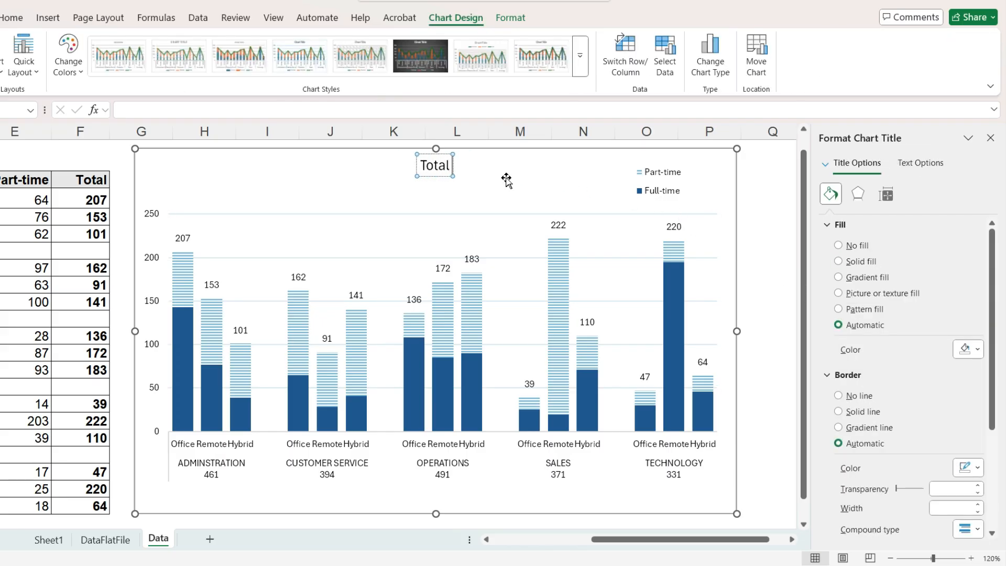
Title the chart 'Total Number of Employees: 2,048' in bold over 'by Department, Location, and Type'
{"action": "type", "text": "Total Number of Employees: 2,048 by Department, Location, and Type"}
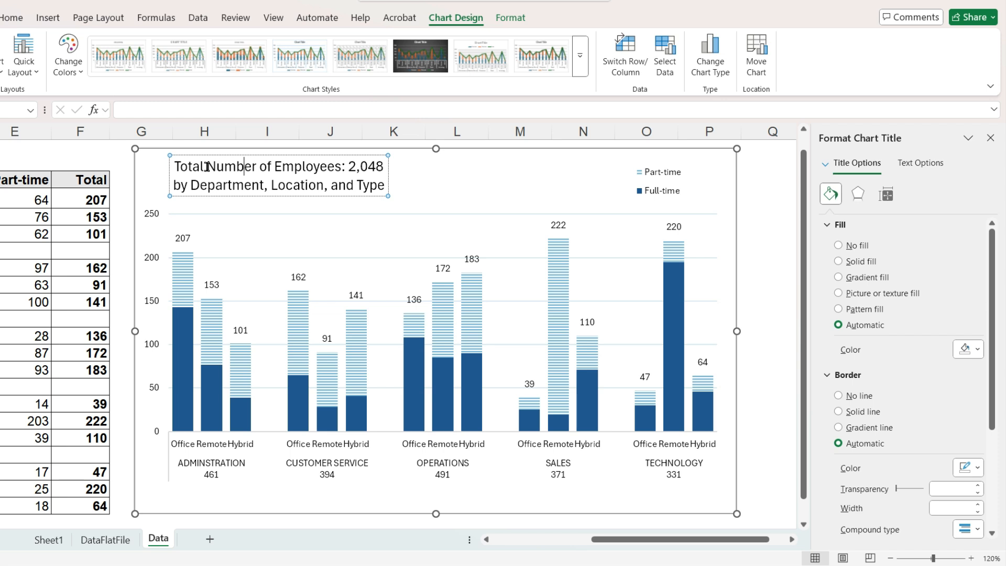
{"action": "double_click", "coordinate": [279, 166]}
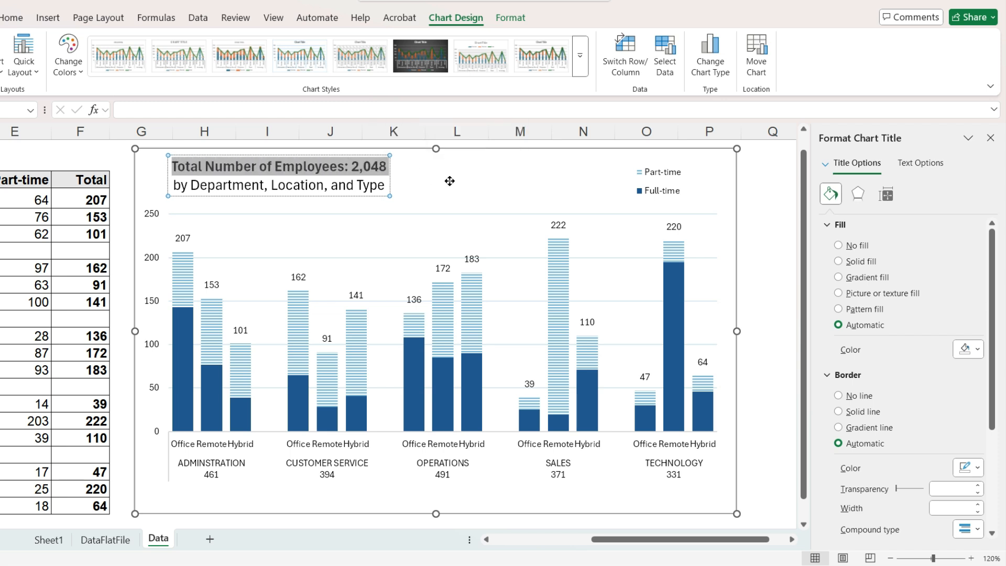
{"action": "left_click", "coordinate": [658, 181]}
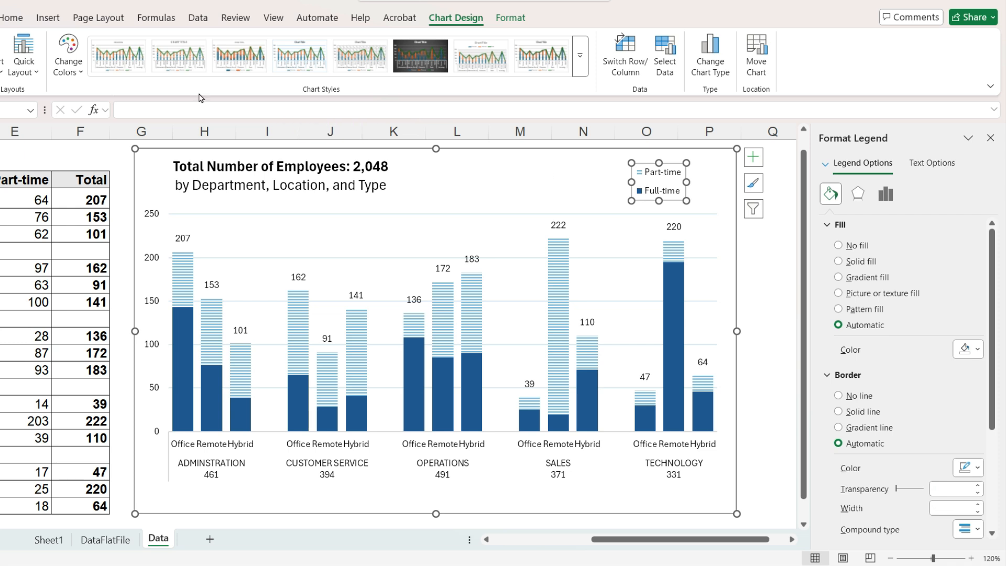
Enlarge the legend text with Increase Font Size
{"action": "left_click", "coordinate": [11, 18]}
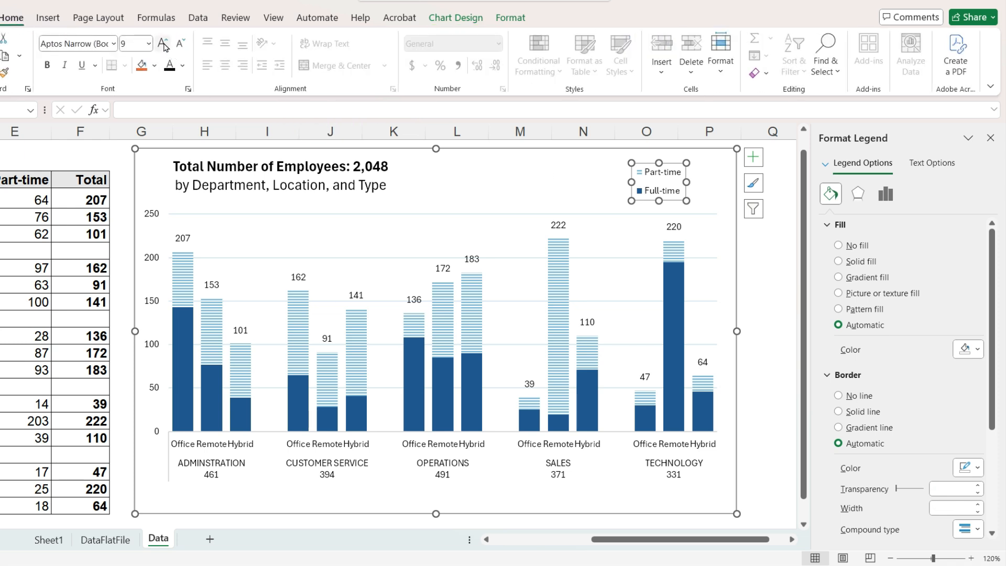
{"action": "left_click", "coordinate": [164, 43]}
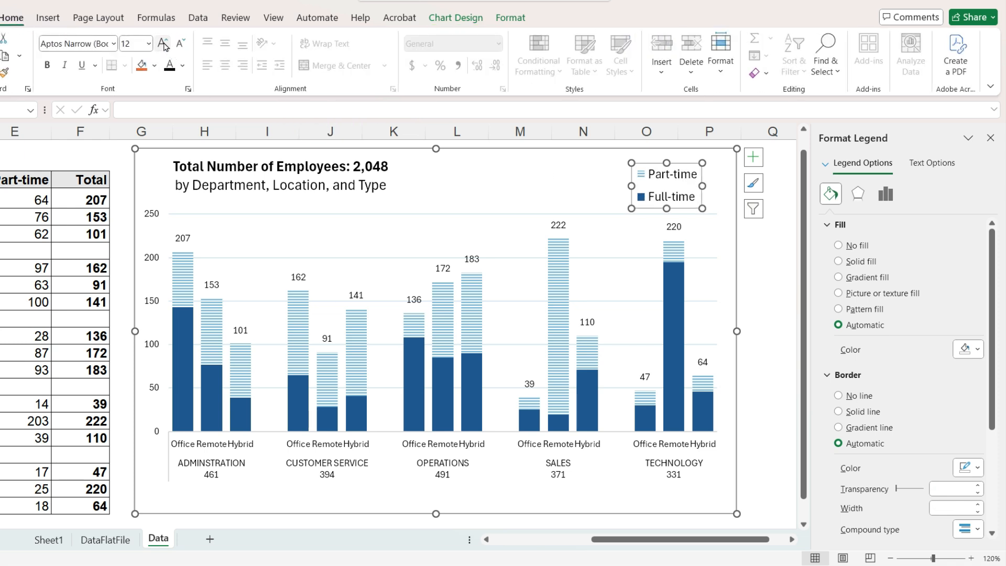
{"action": "mouse_move", "coordinate": [640, 206]}
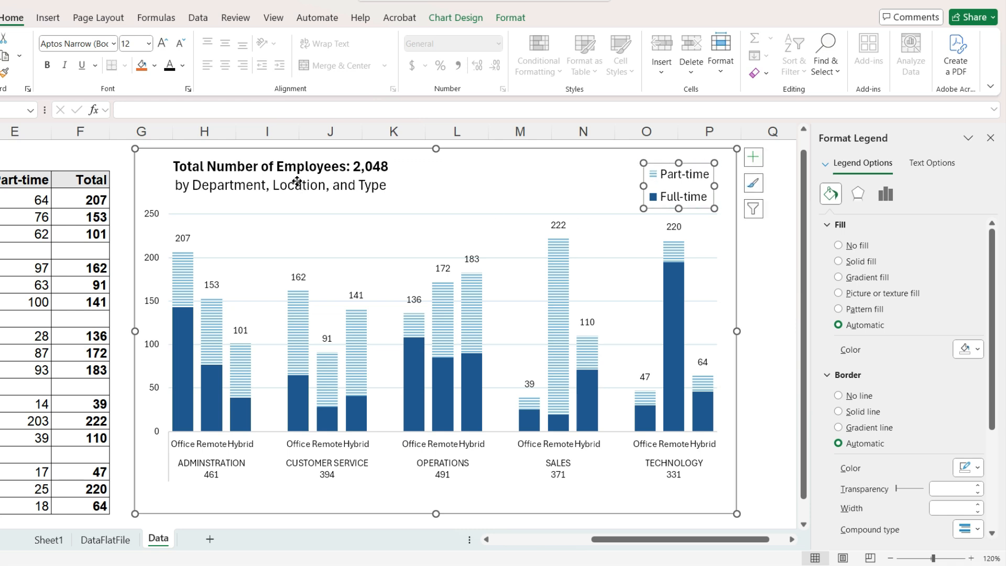
{"action": "left_click", "coordinate": [280, 173]}
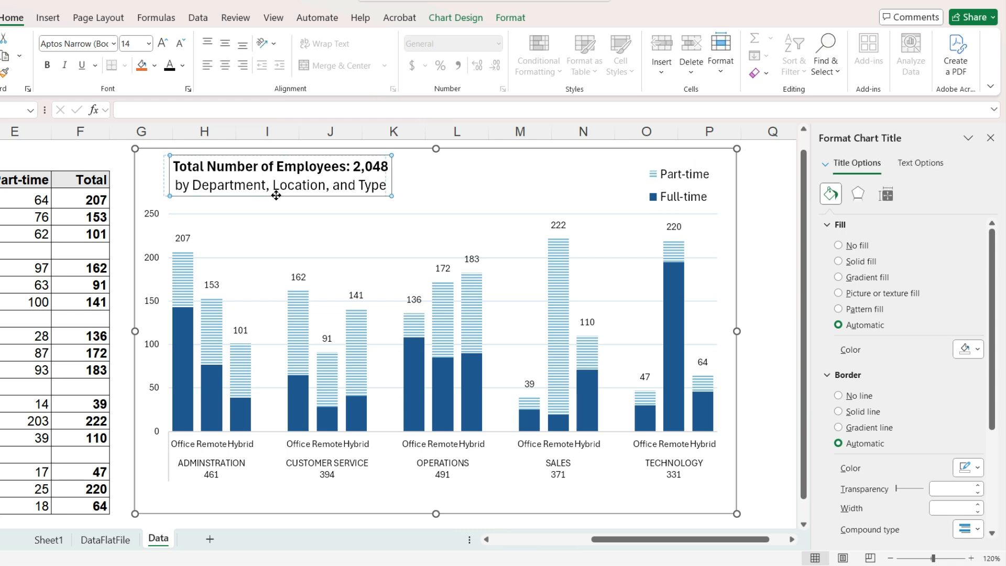
Give the total labels above the bars a larger font size
{"action": "left_click", "coordinate": [182, 238]}
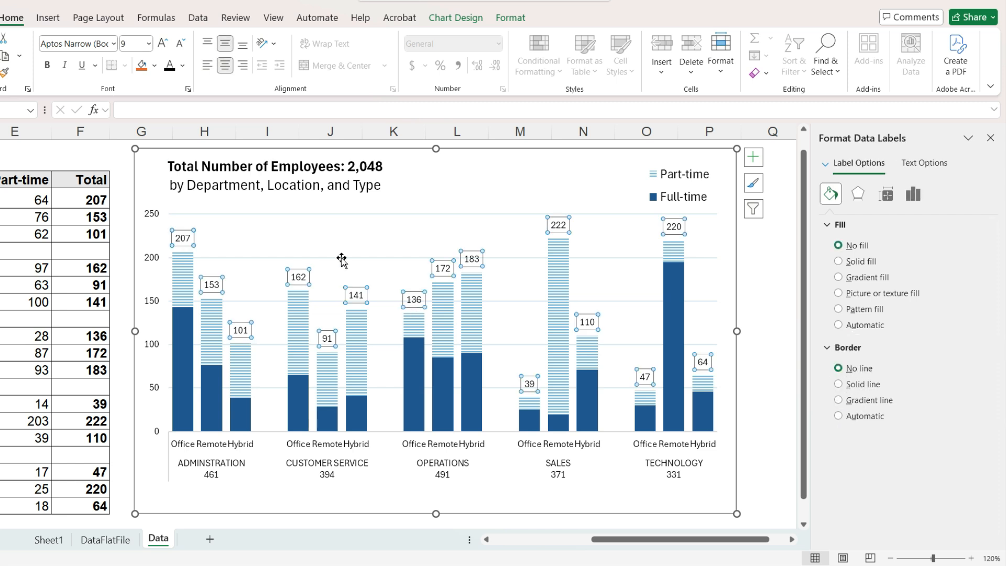
{"action": "left_click", "coordinate": [145, 43]}
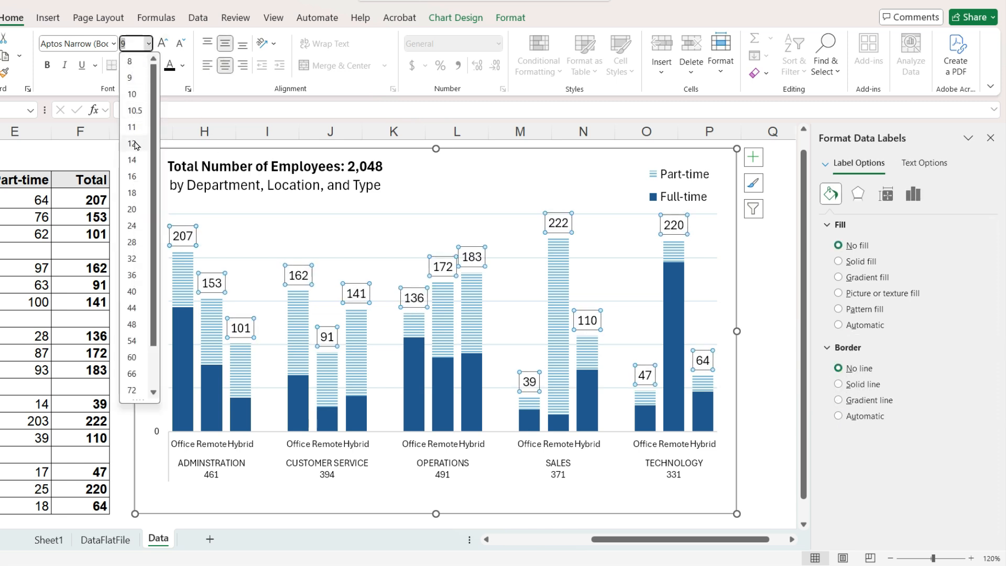
{"action": "left_click", "coordinate": [132, 143]}
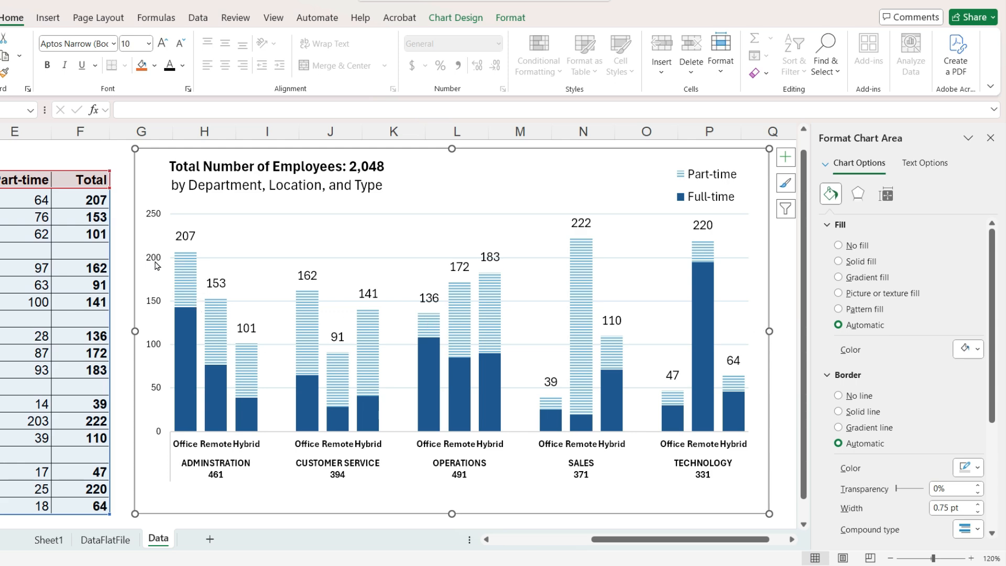
{"action": "left_click", "coordinate": [154, 321]}
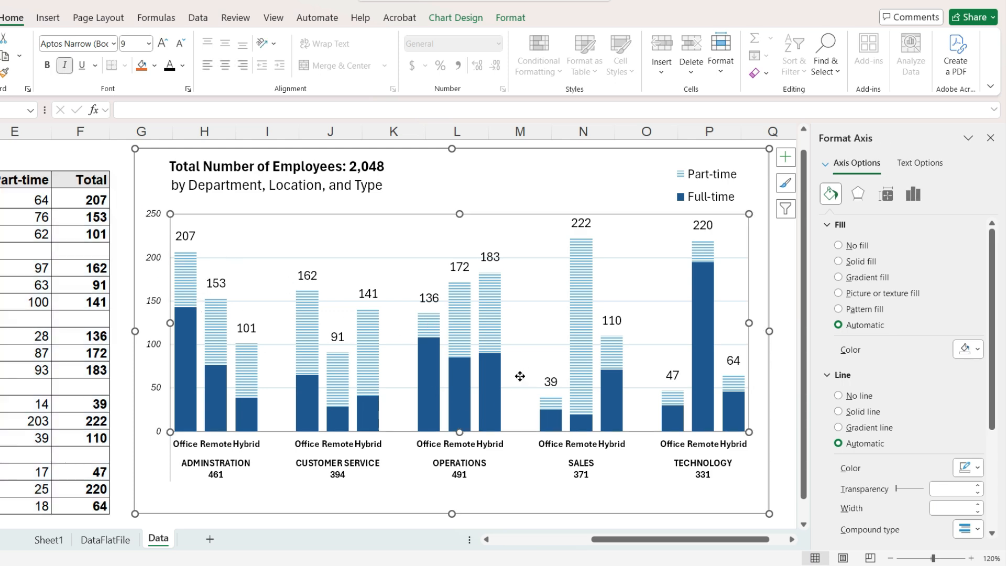